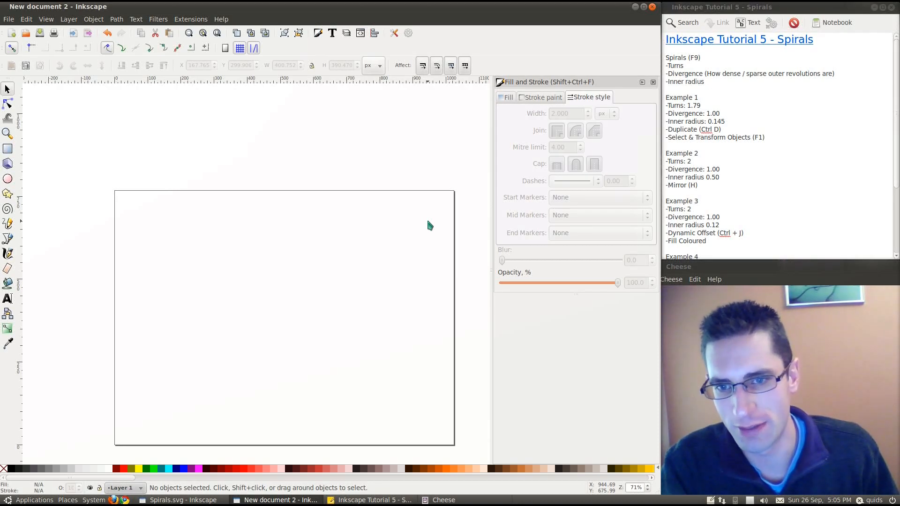
mouse_move(255, 239)
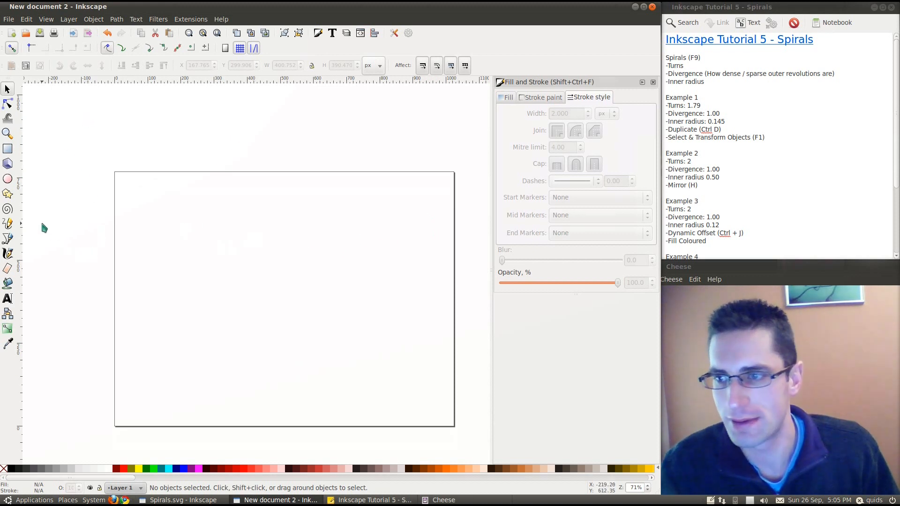
mouse_move(35, 222)
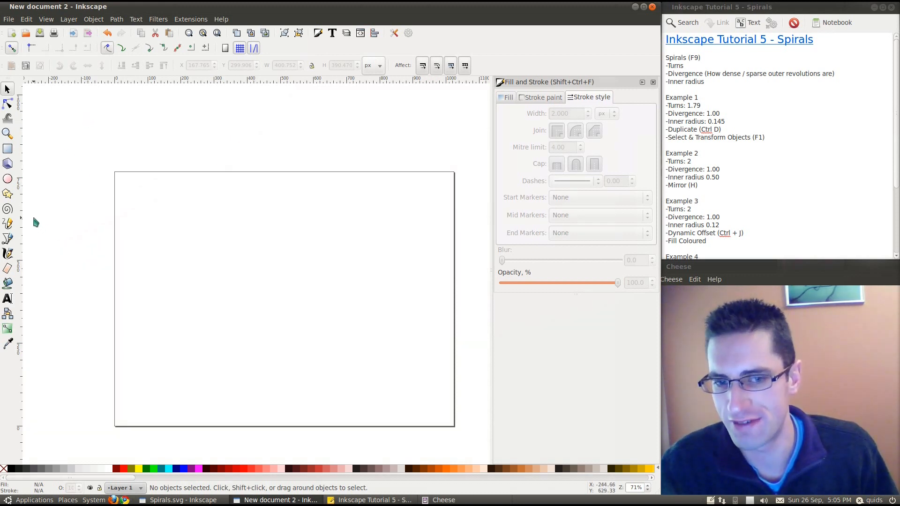
With the Spiral tool, draw a ten-turn spiral on the left of the page
left_click(8, 209)
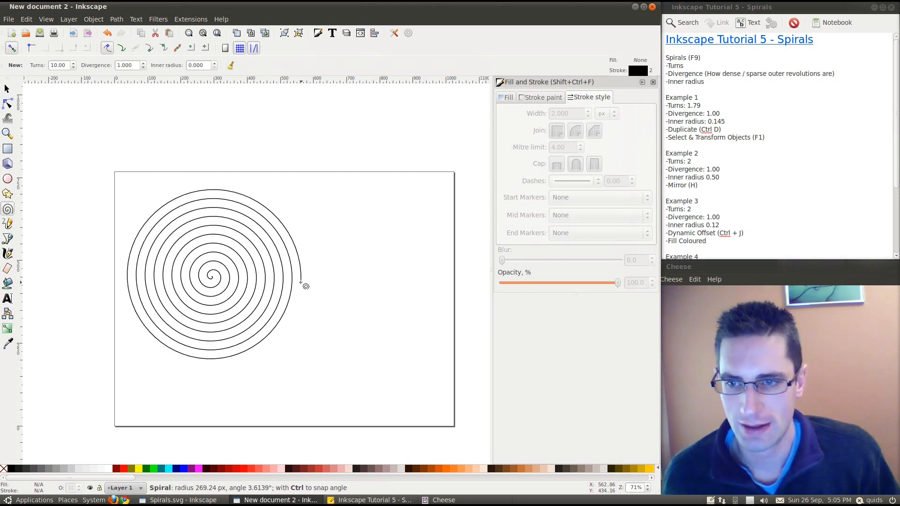
left_click_drag(306, 286, 232, 318)
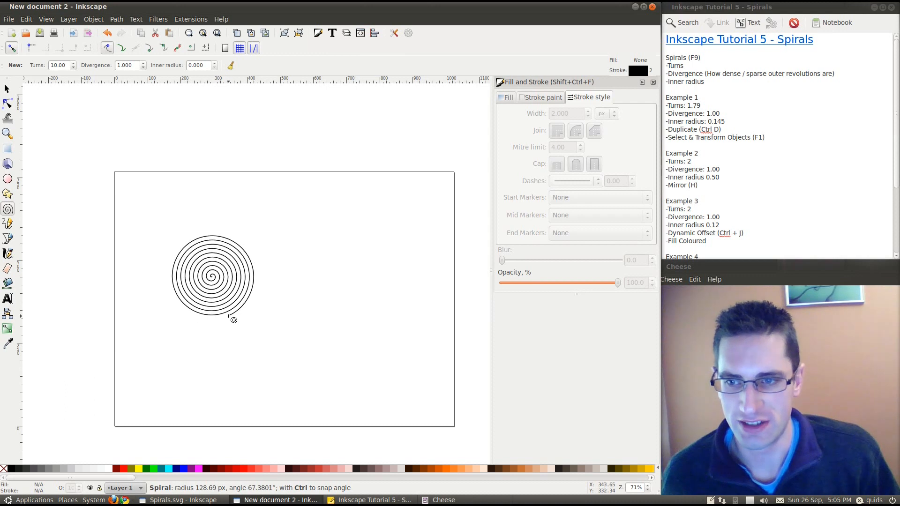
left_click_drag(233, 320, 295, 307)
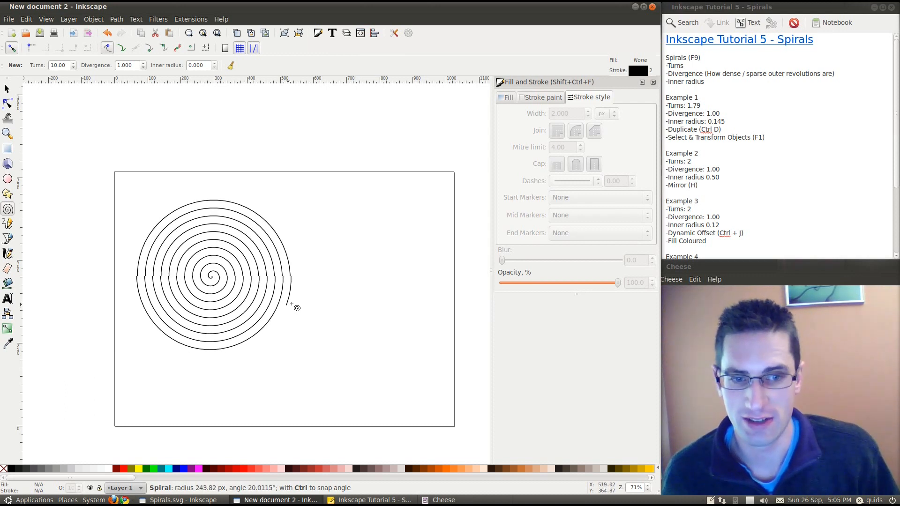
left_click_drag(296, 308, 270, 271)
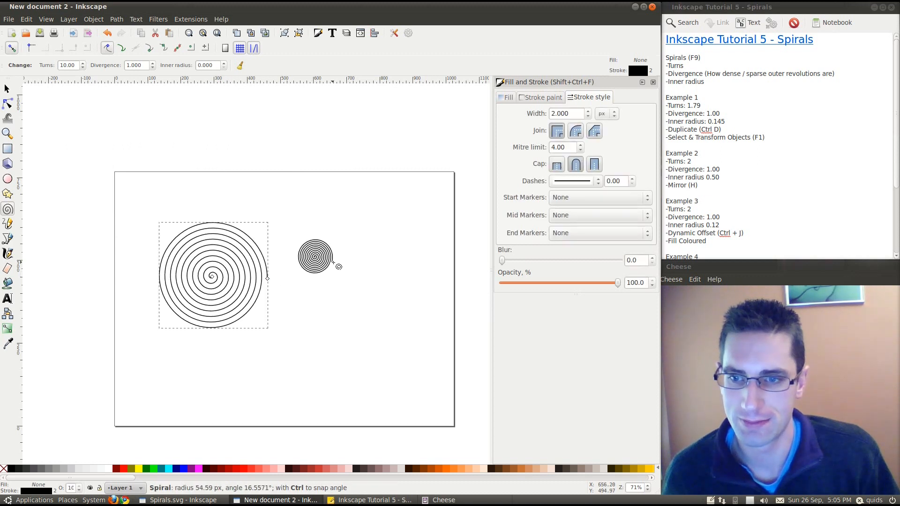
Draw a second spiral to the right of the first and enlarge it
left_click_drag(338, 265, 294, 219)
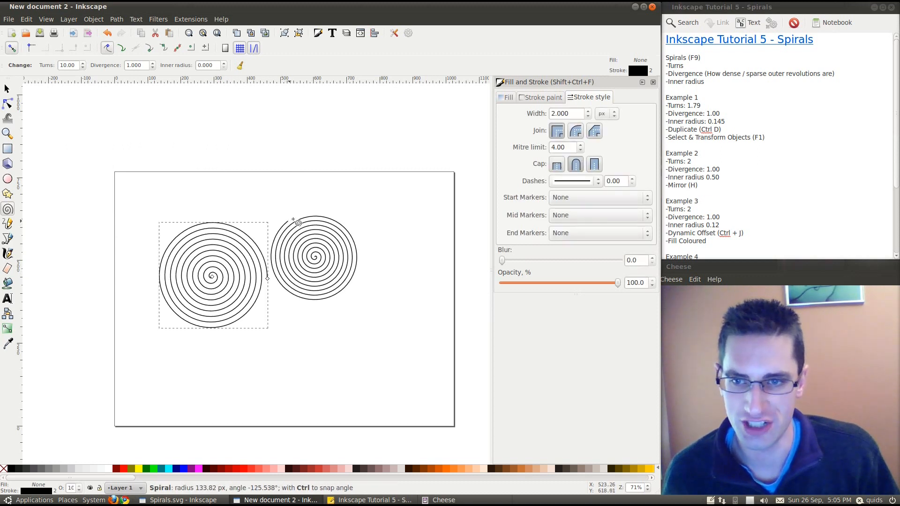
left_click_drag(293, 221, 325, 315)
type(".5")
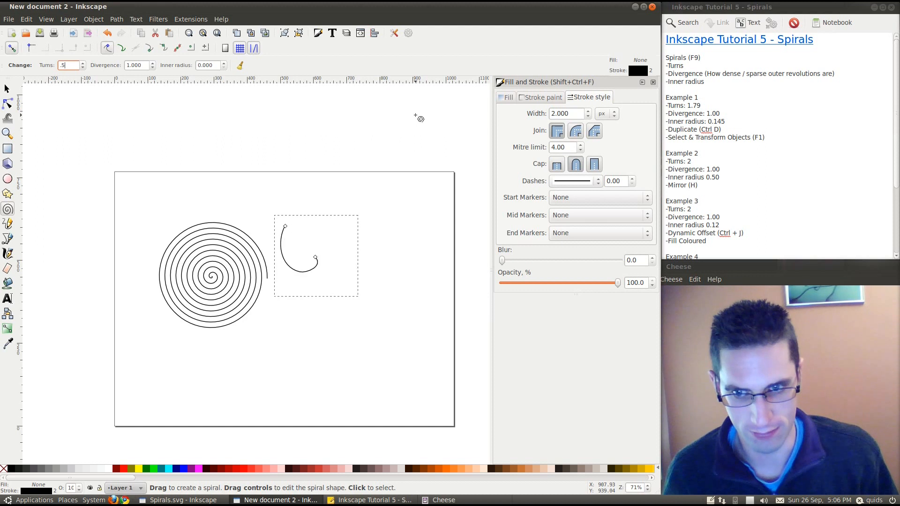
Try turn counts of 0.5, 50 and 10, then draw a large dense spiral across the page
type("0.50")
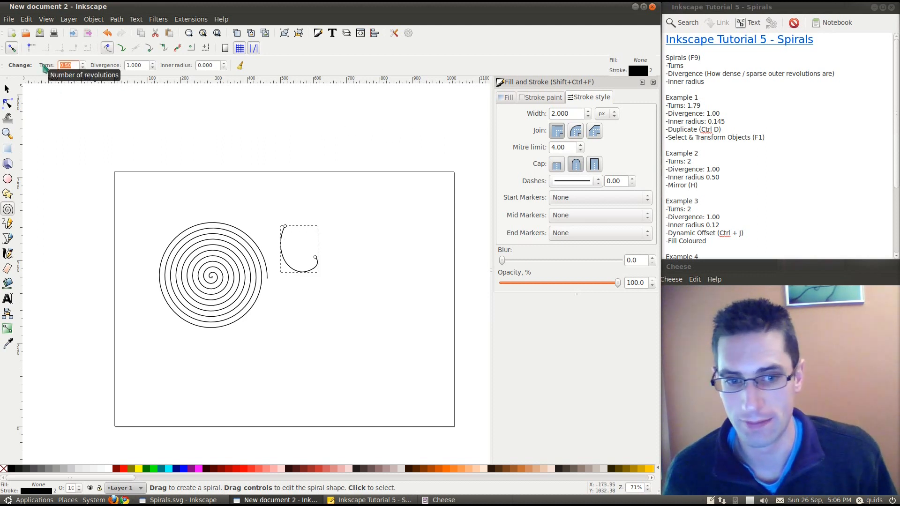
type("50.00")
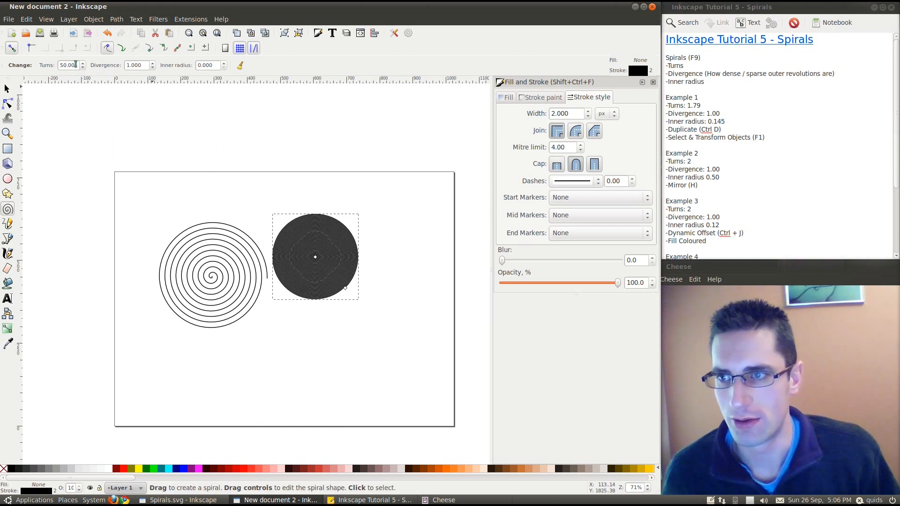
type("10")
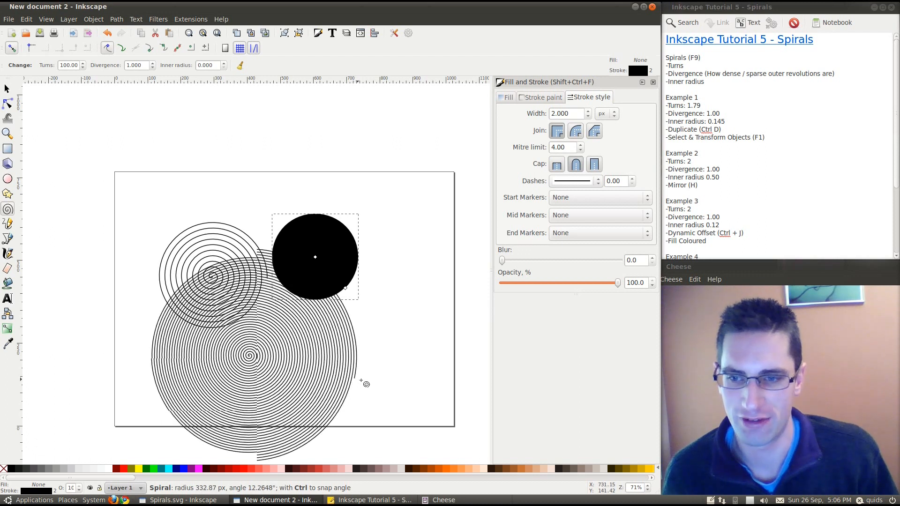
left_click_drag(365, 383, 392, 383)
type("40")
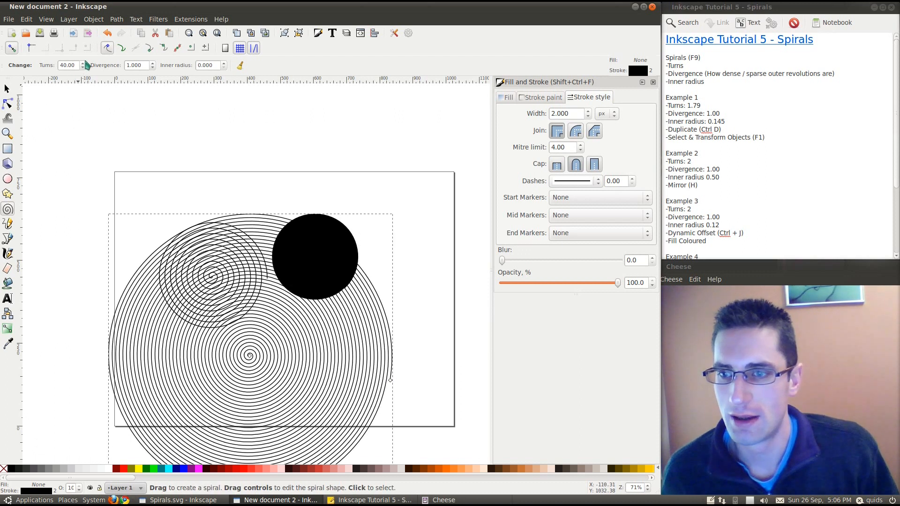
Raise the turns to 100 and 300 to form solid black discs, then return to 10
triple_click(67, 65)
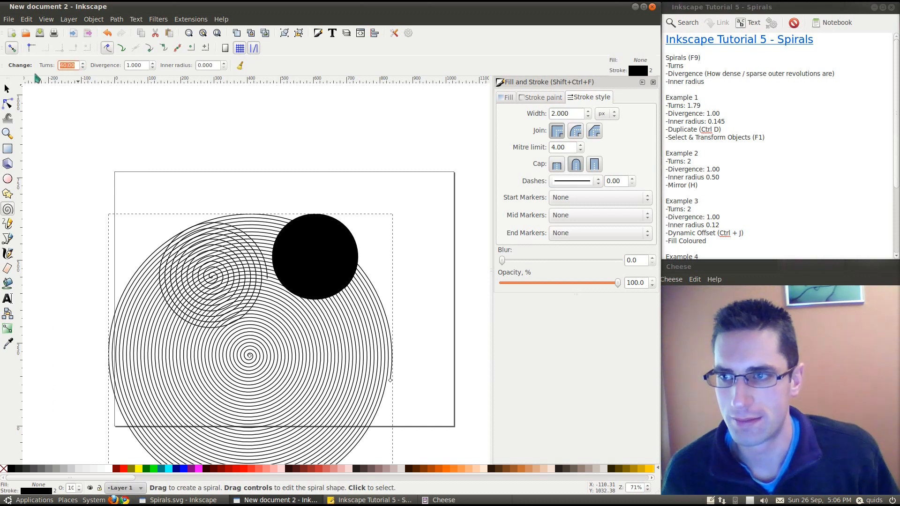
type("100.00")
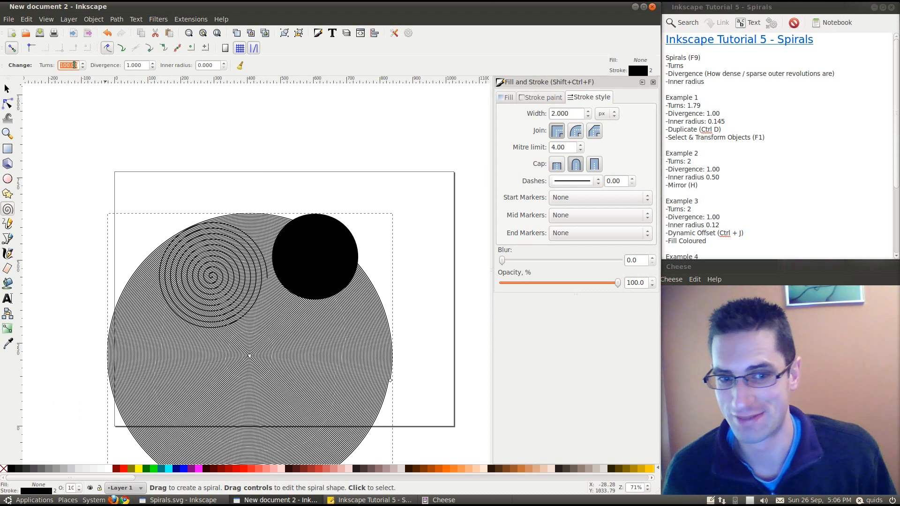
type("300")
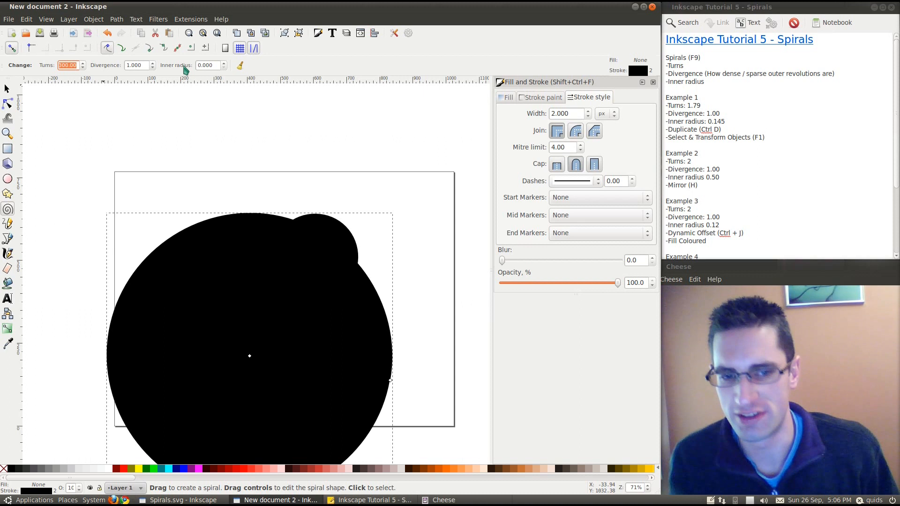
type("10.00")
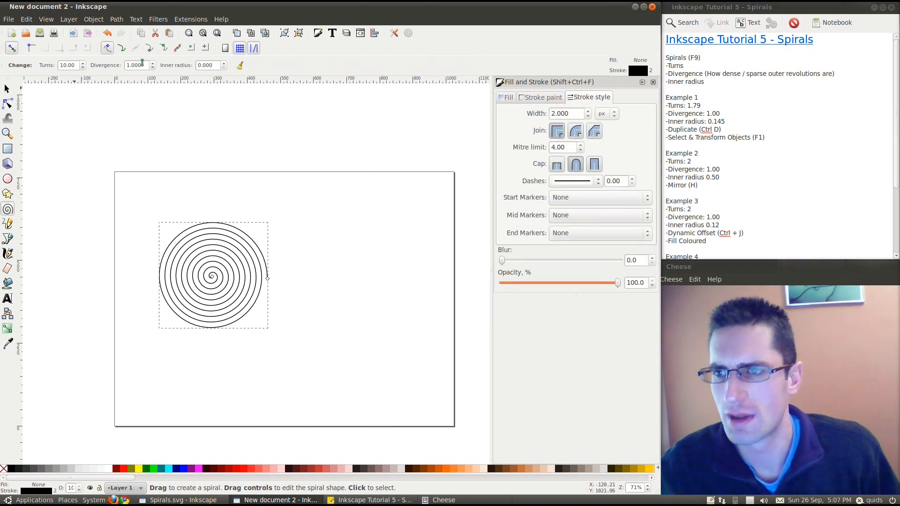
mouse_move(141, 65)
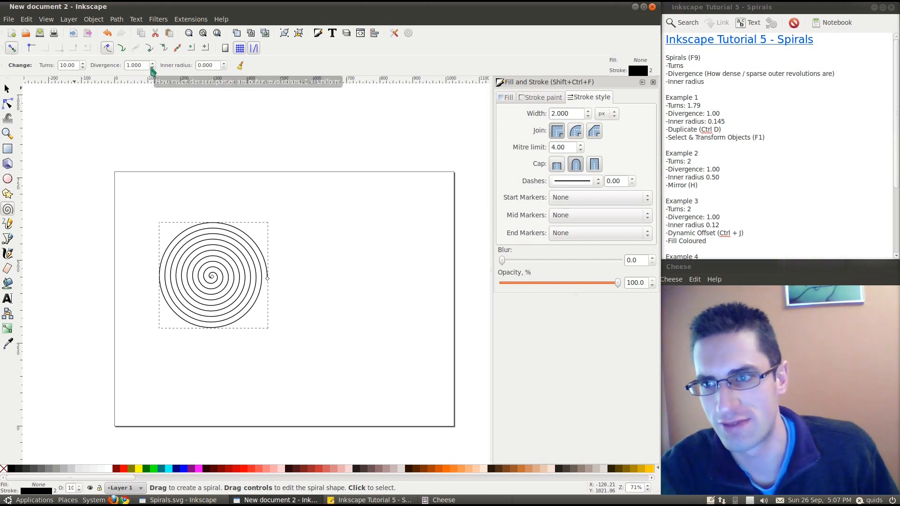
Experiment with divergence and inner radius on the spiral, then view the Spirals.svg examples
left_click(152, 63)
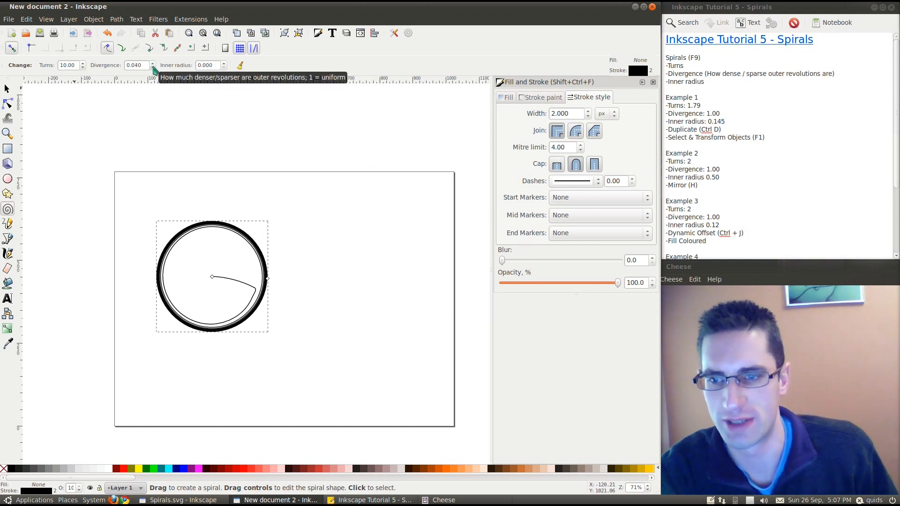
left_click(152, 63)
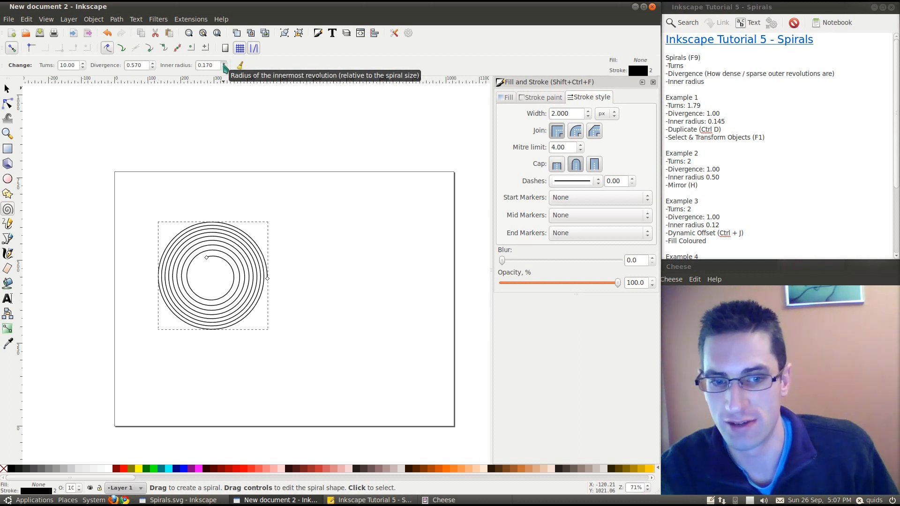
left_click(224, 64)
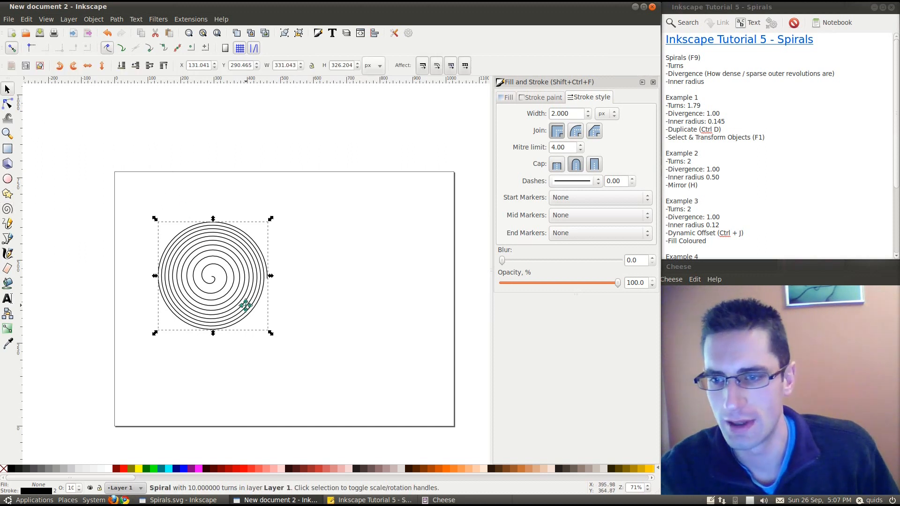
left_click(170, 501)
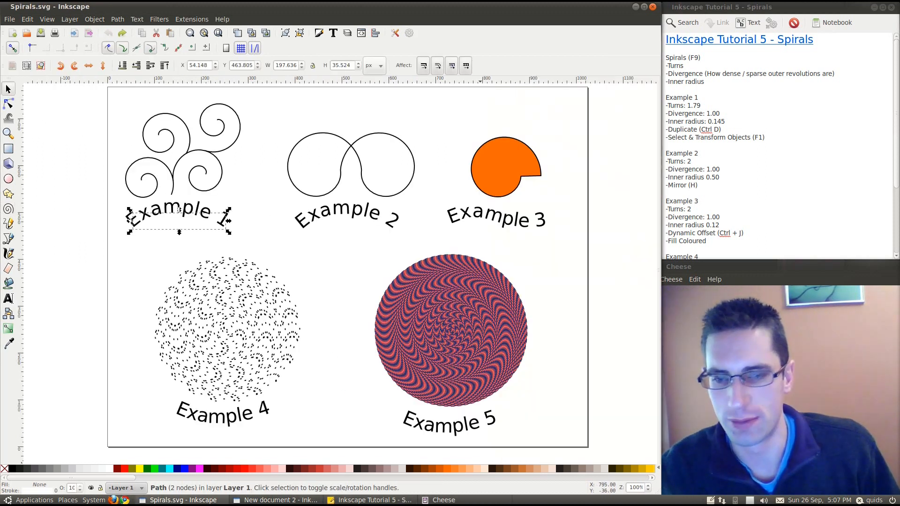
mouse_move(336, 254)
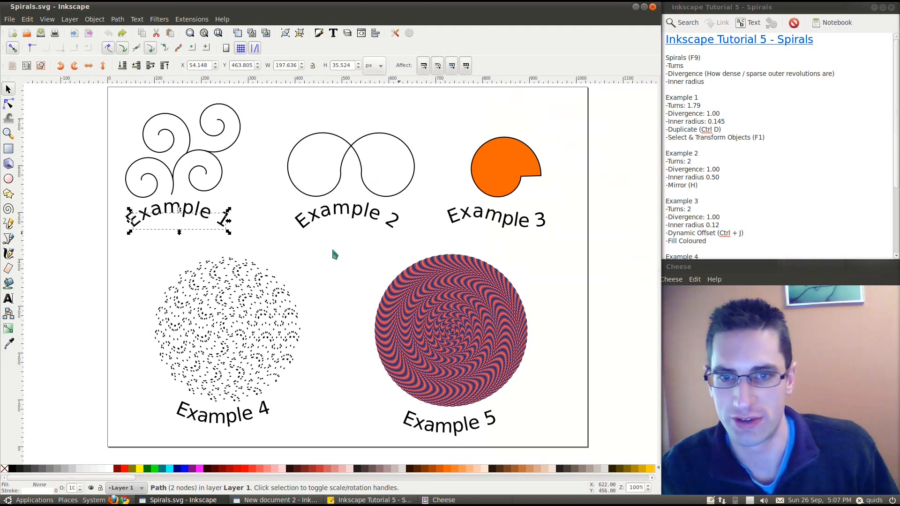
mouse_move(631, 12)
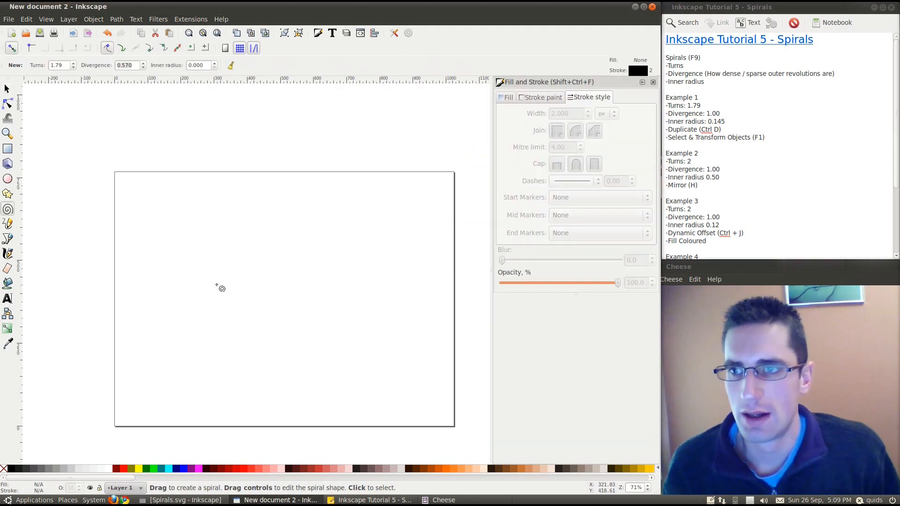
mouse_move(200, 257)
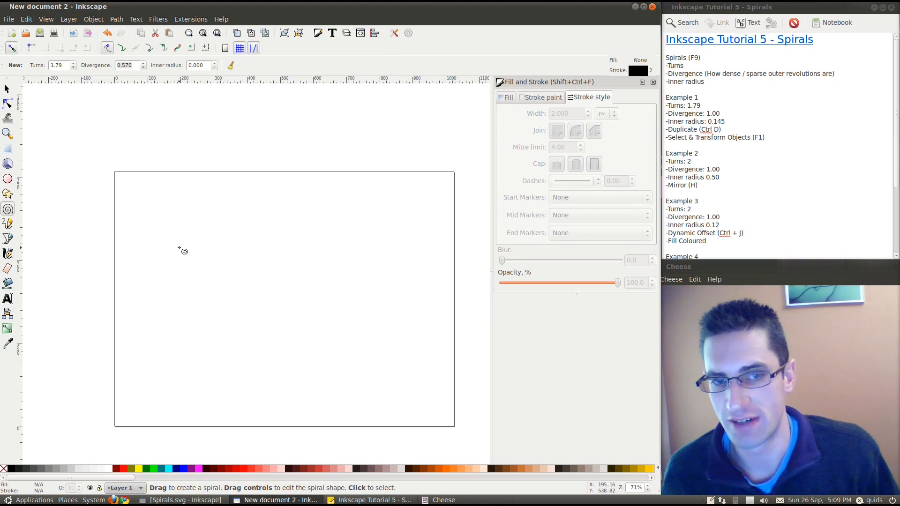
Draw a small upper-left spiral with divergence 1 and inner radius 0.145
left_click_drag(162, 248, 204, 261)
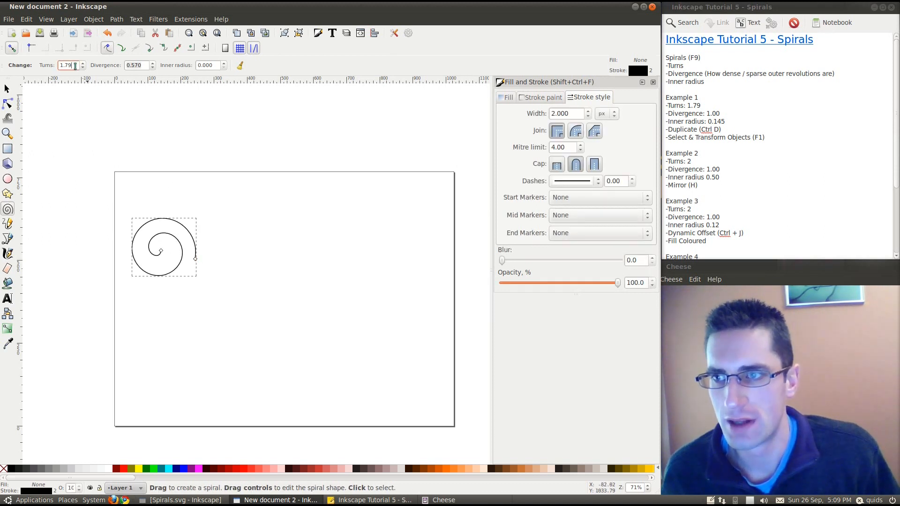
left_click(136, 64)
type("1.00")
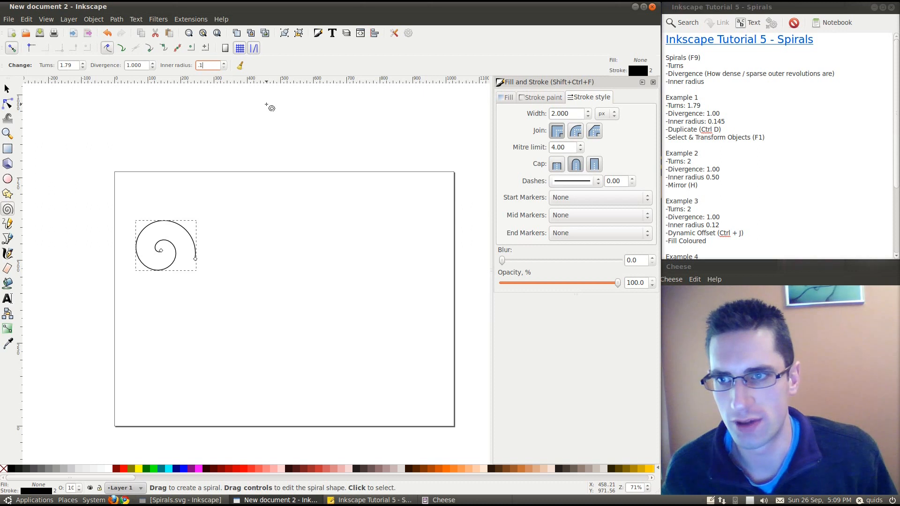
type("0.145")
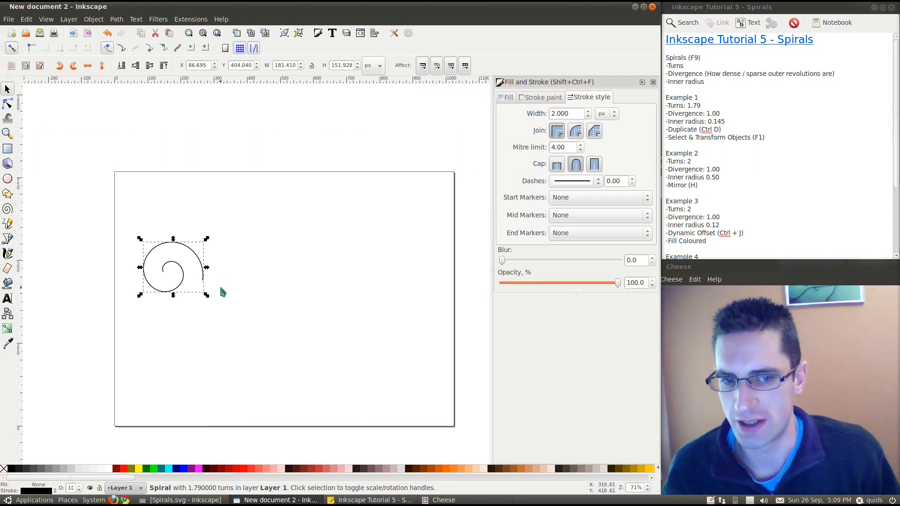
mouse_move(195, 263)
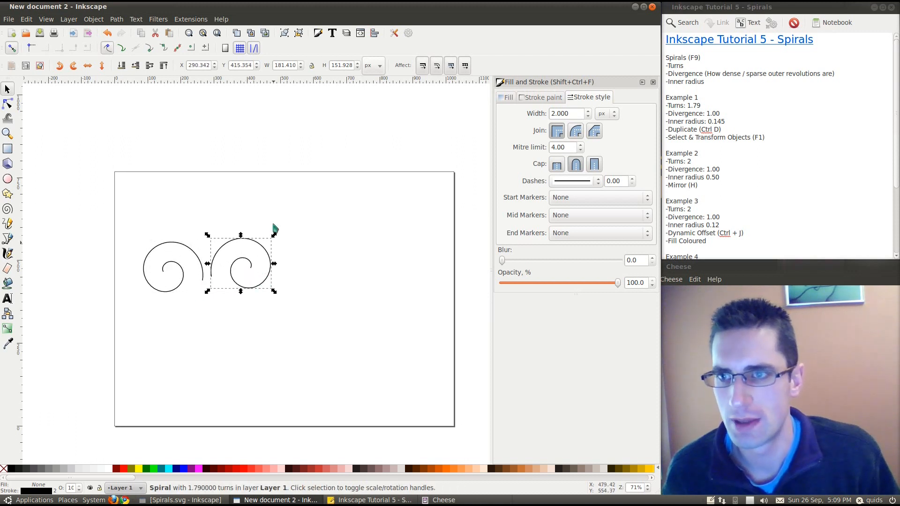
mouse_move(120, 47)
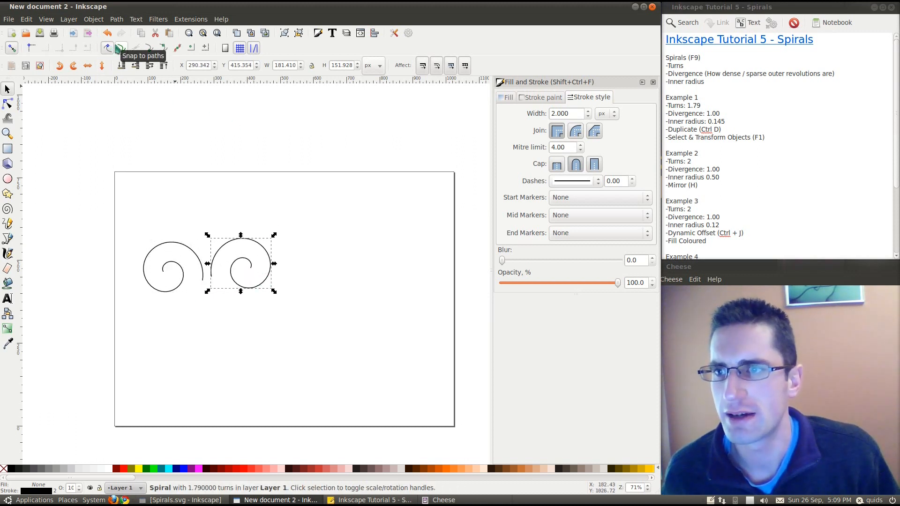
mouse_move(149, 48)
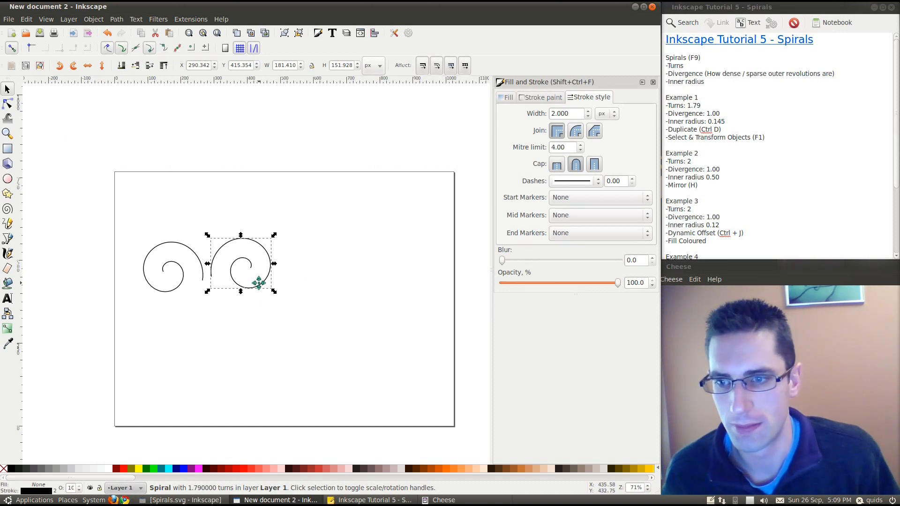
Position the spiral copies to the right and above the original into a tight three-spiral cluster
left_click_drag(241, 264, 228, 249)
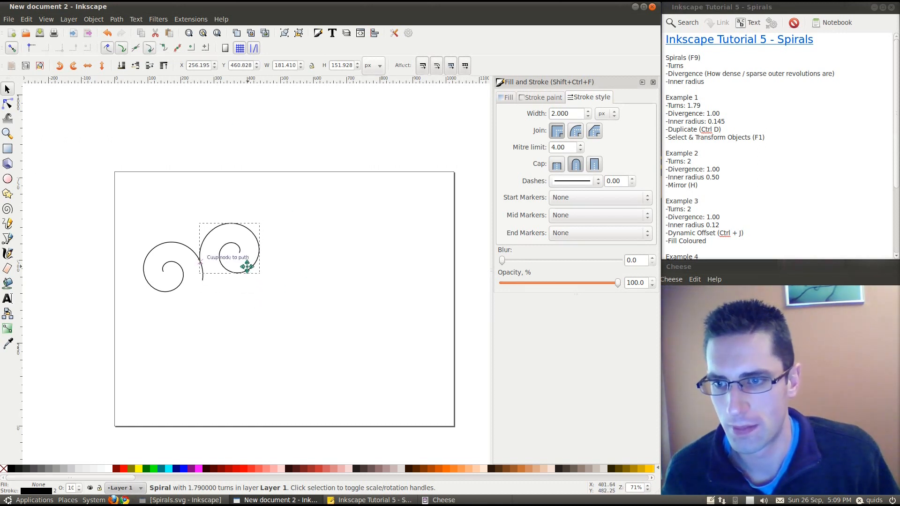
left_click_drag(229, 248, 257, 254)
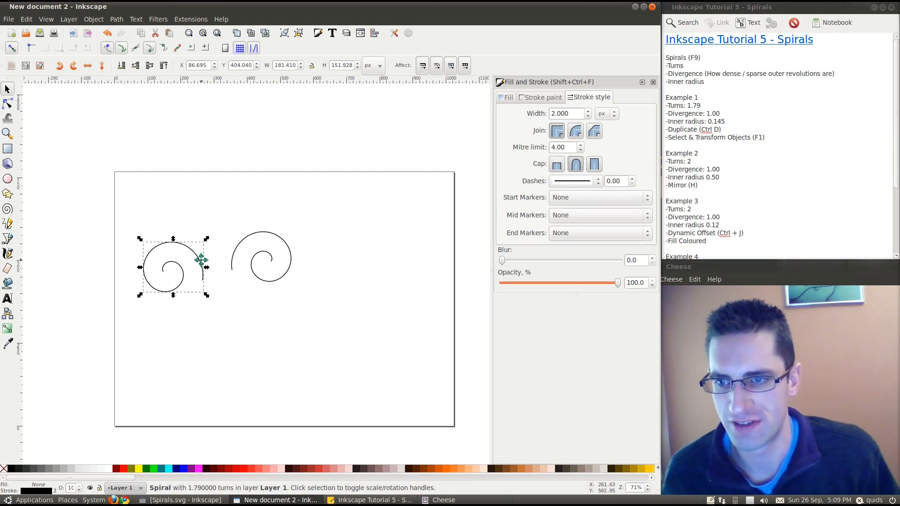
left_click_drag(172, 260, 259, 257)
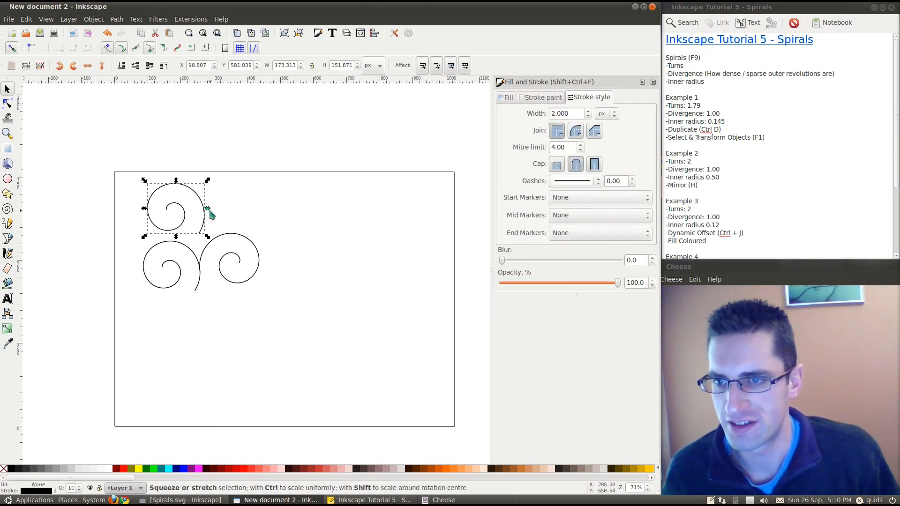
left_click_drag(207, 208, 195, 243)
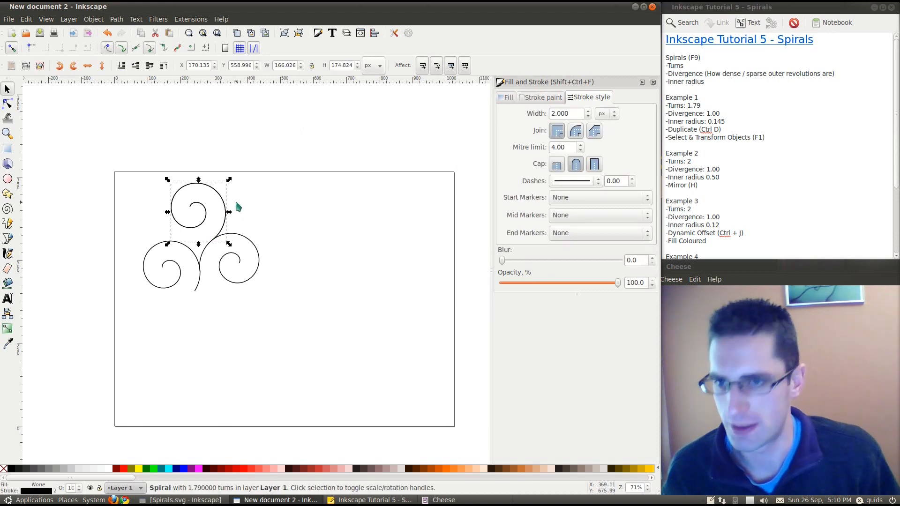
left_click_drag(195, 206, 254, 204)
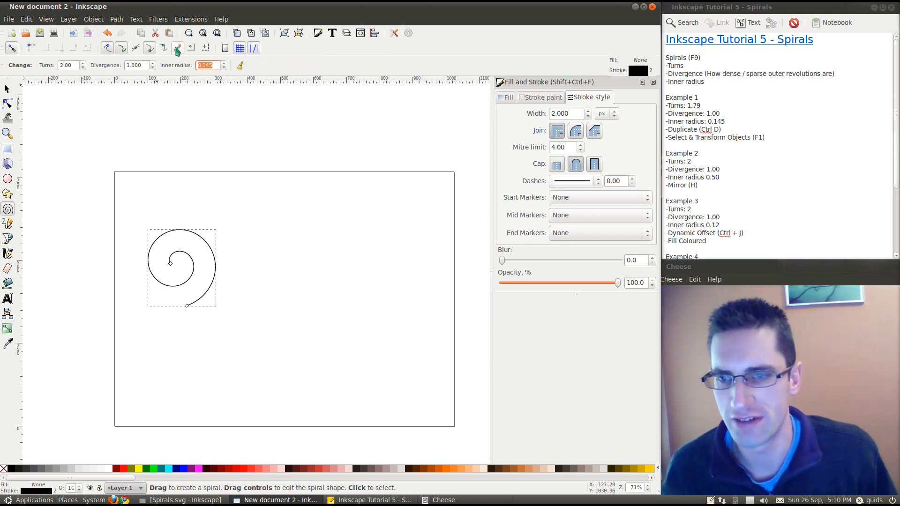
Set the new two-turn spiral's inner radius to 0.500 and select it for resizing
type("0.500")
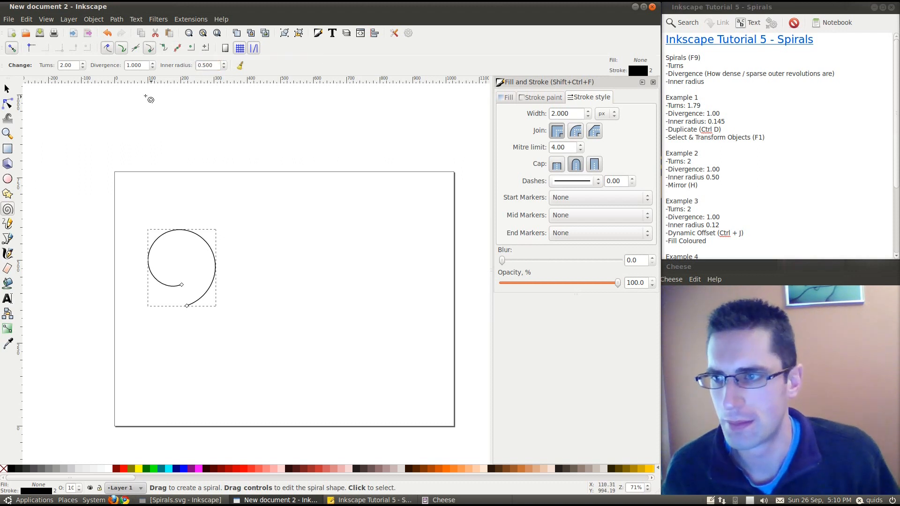
left_click(8, 88)
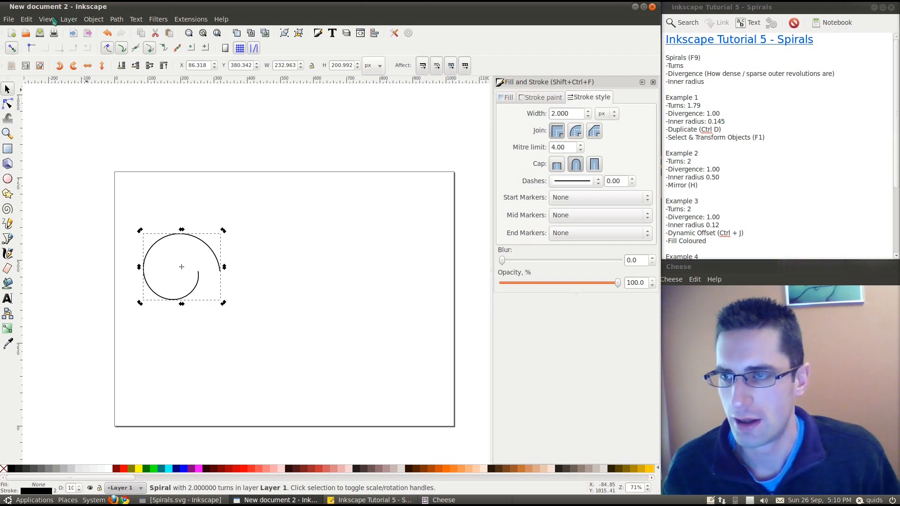
Flip the copied spiral horizontally via the Object menu and join it to the original as a pair
left_click(93, 19)
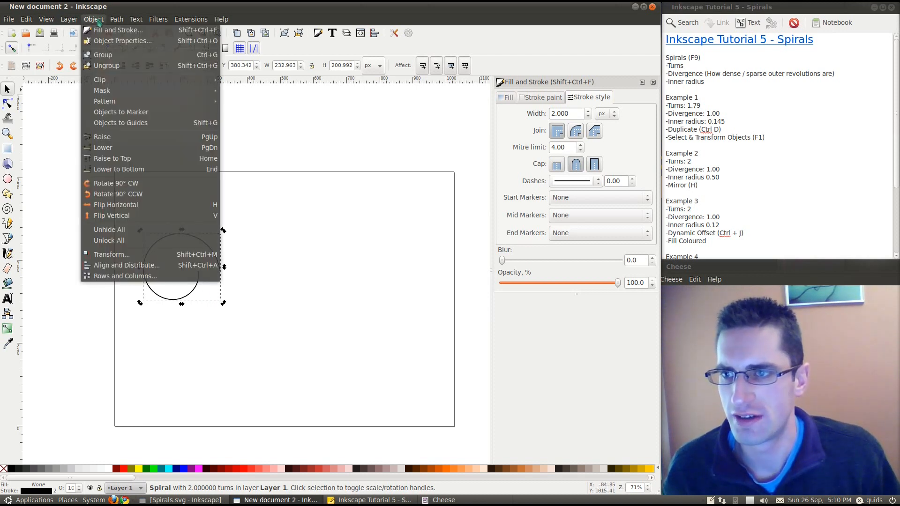
mouse_move(116, 204)
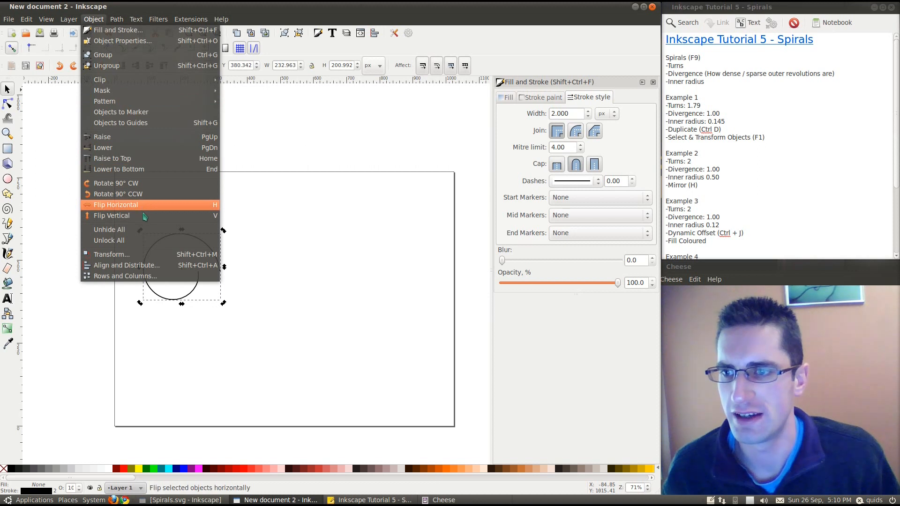
left_click(112, 216)
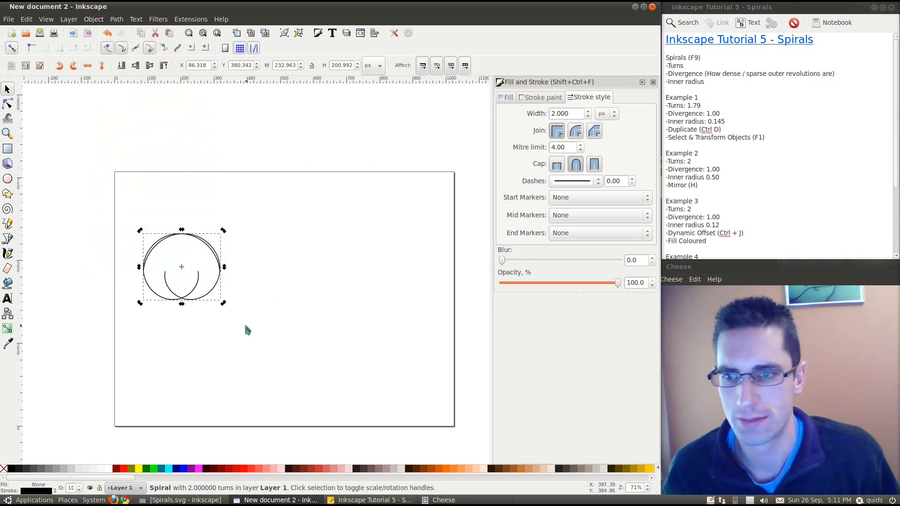
left_click_drag(180, 267, 241, 267)
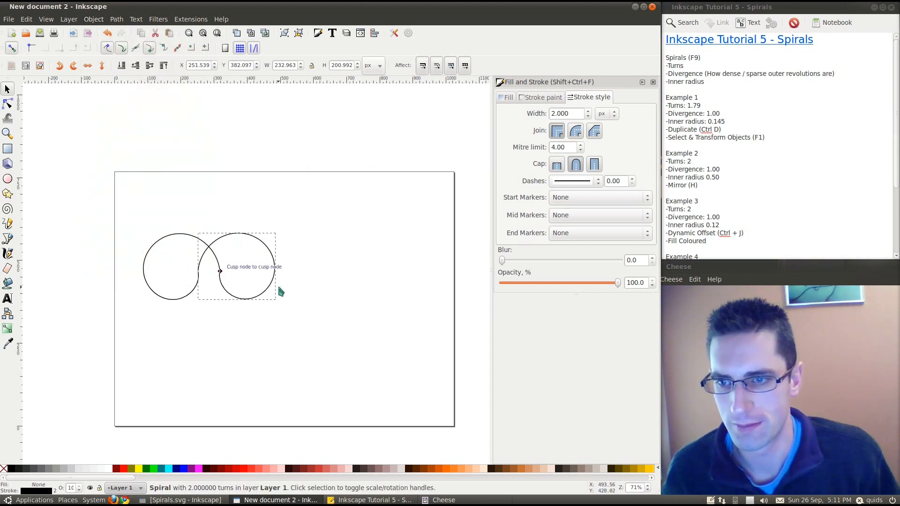
left_click(238, 266)
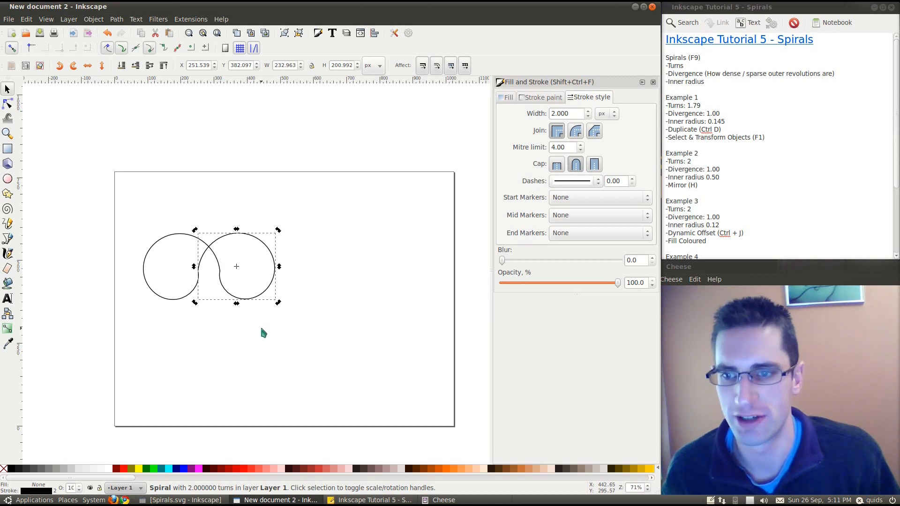
left_click(244, 290)
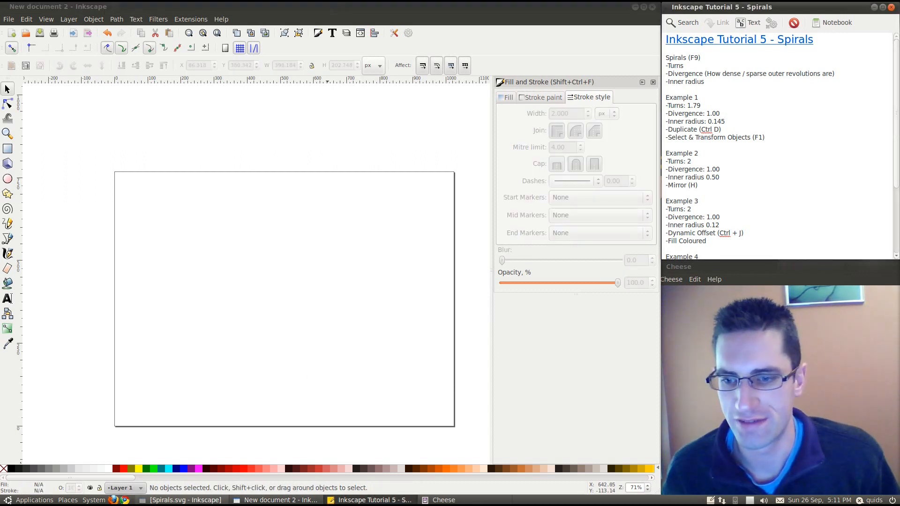
Draw a new two-turn spiral near the centre with inner radius 0.120
left_click(177, 500)
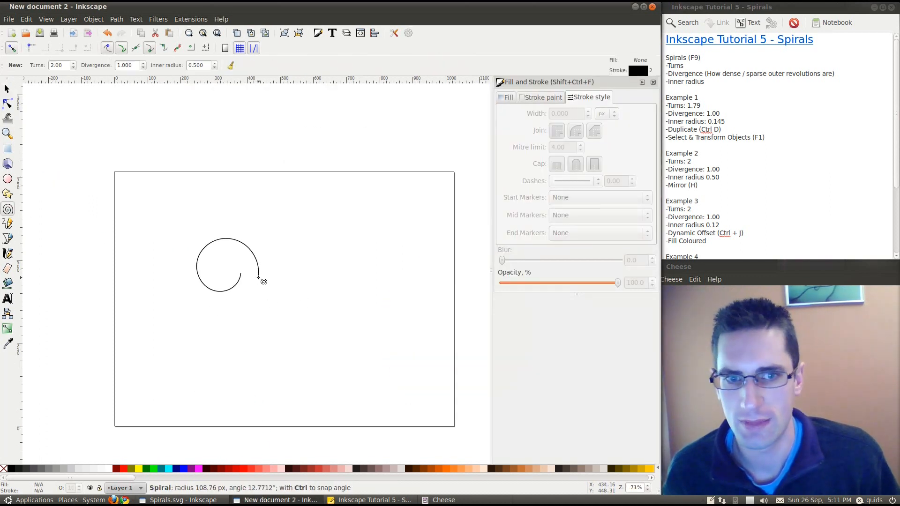
left_click_drag(263, 280, 257, 278)
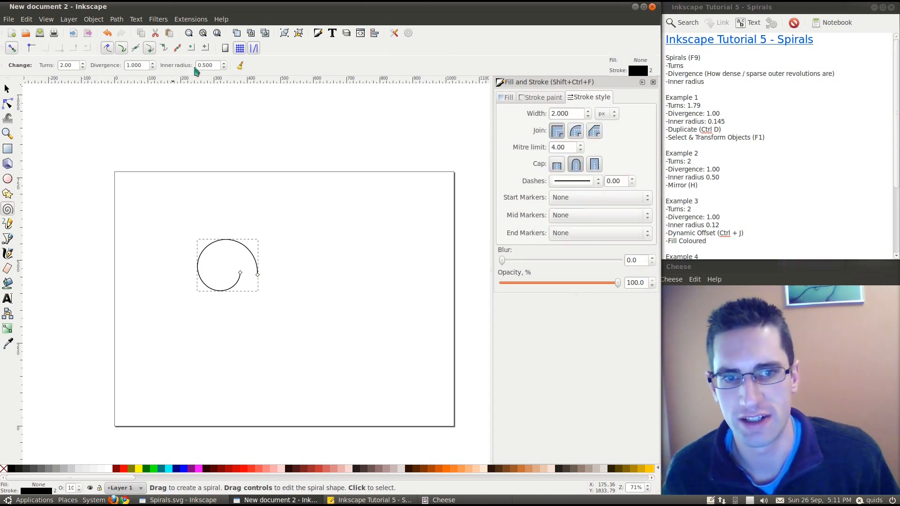
triple_click(205, 66)
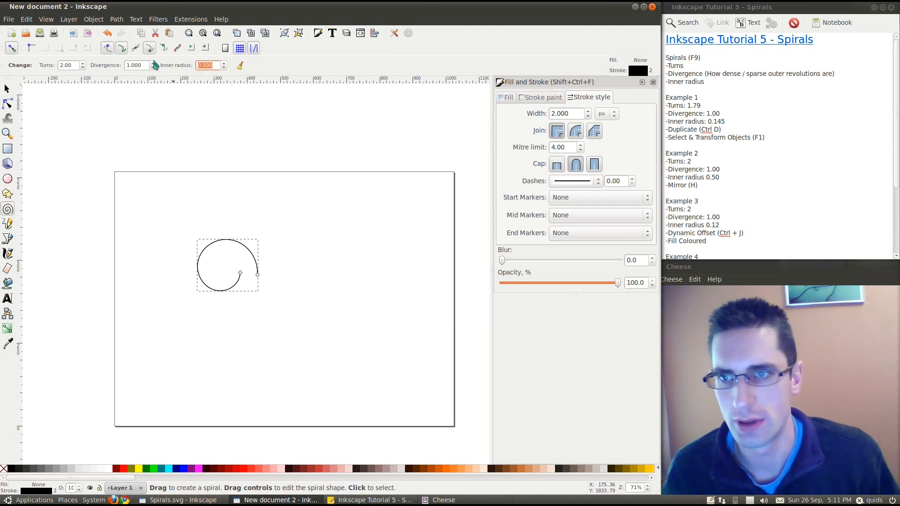
type("0.120")
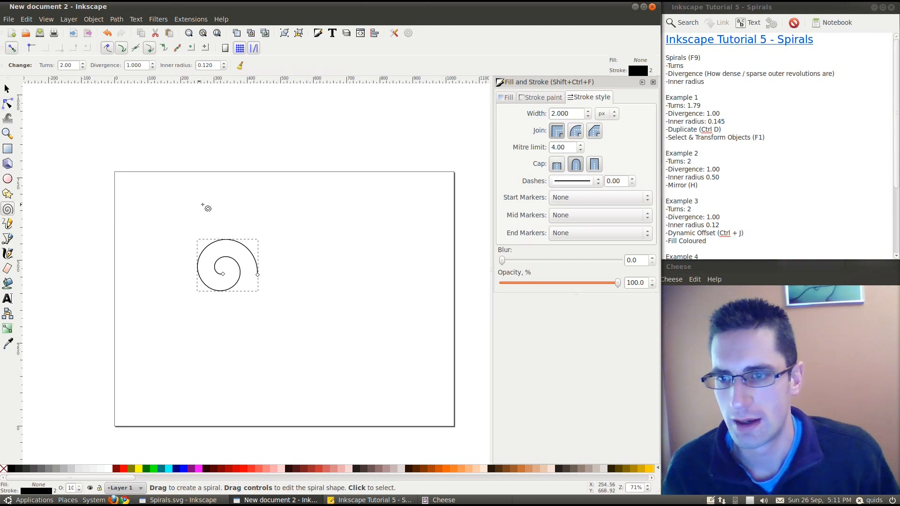
Offset the spiral into a closed outline using Fill and Stroke and the Node tool
left_click(94, 19)
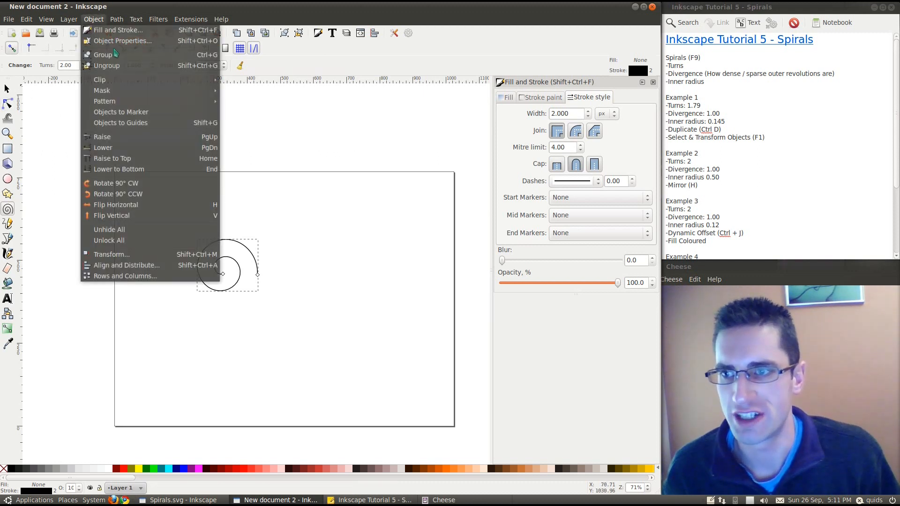
mouse_move(117, 30)
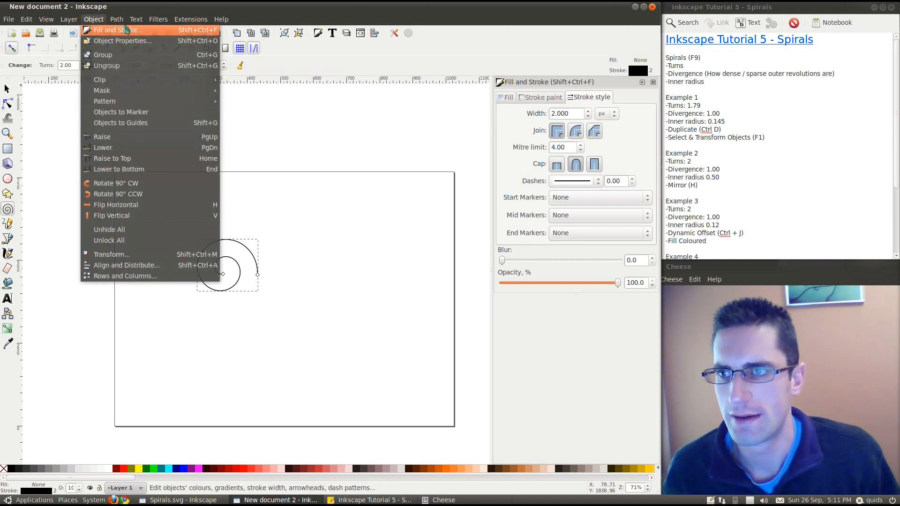
left_click(116, 18)
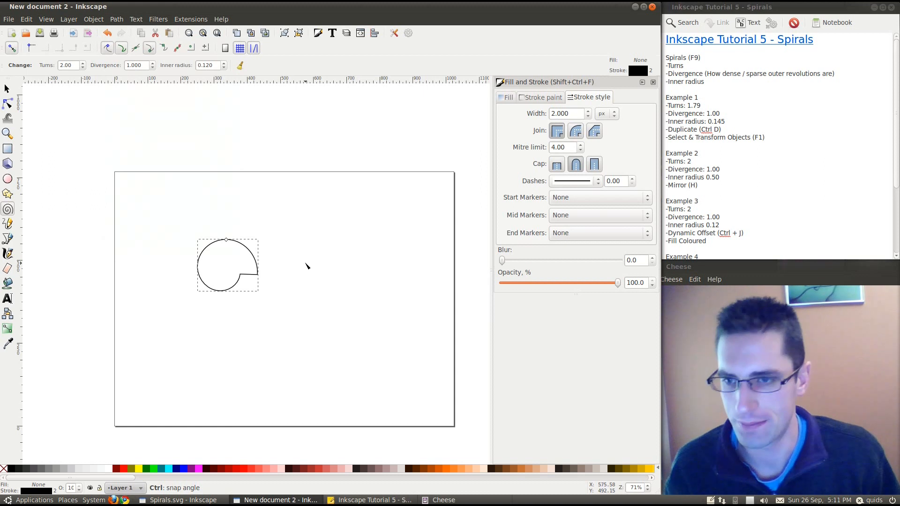
left_click(8, 103)
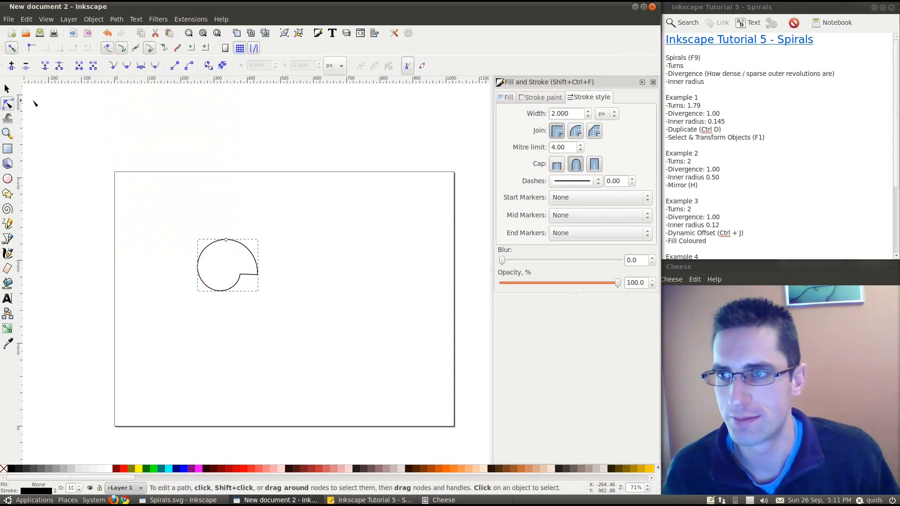
left_click(508, 97)
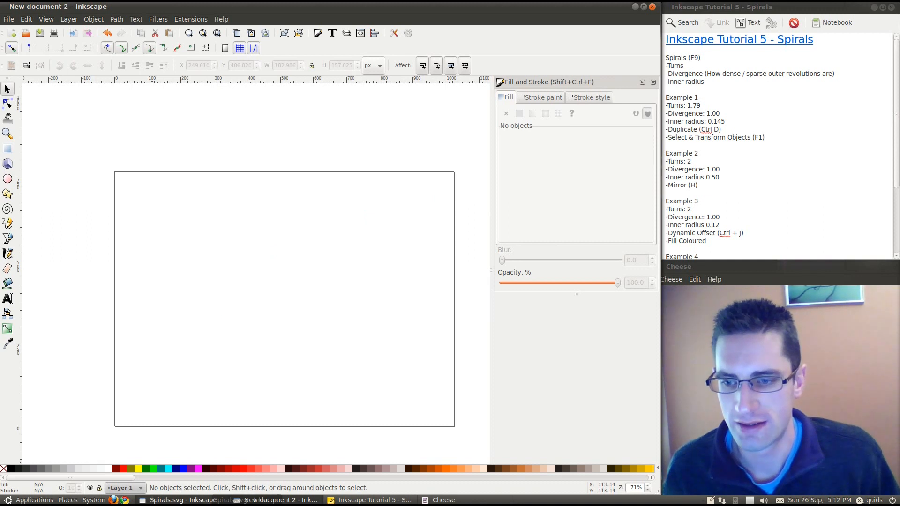
Draw a new unfilled spiral near the centre with 100 turns and zero inner radius
left_click(159, 501)
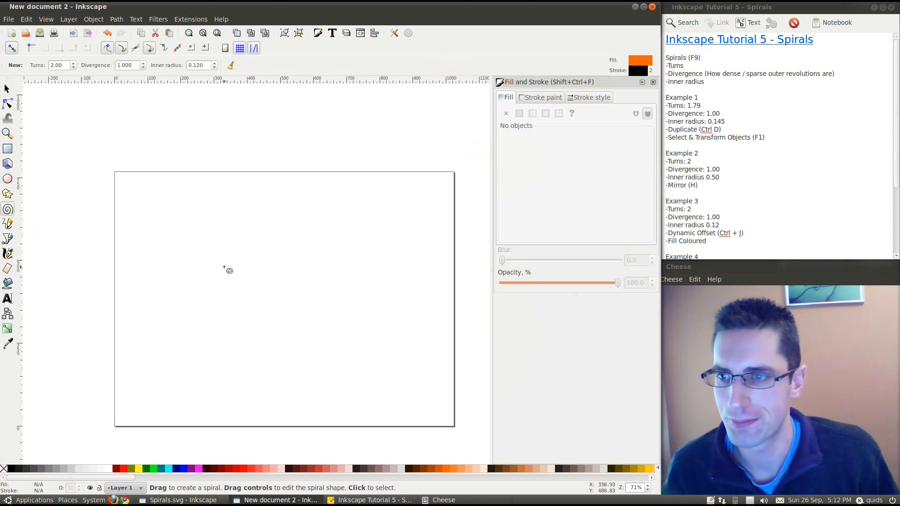
left_click_drag(216, 270, 307, 295)
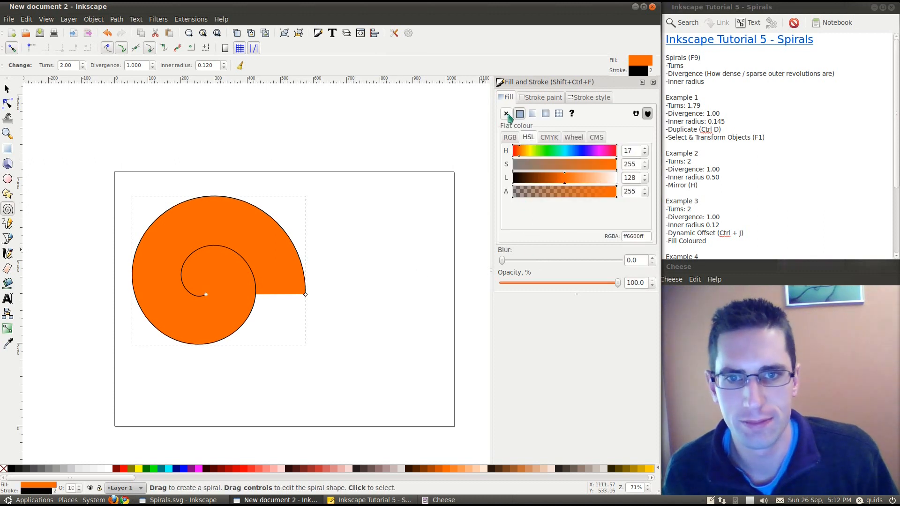
left_click(506, 113)
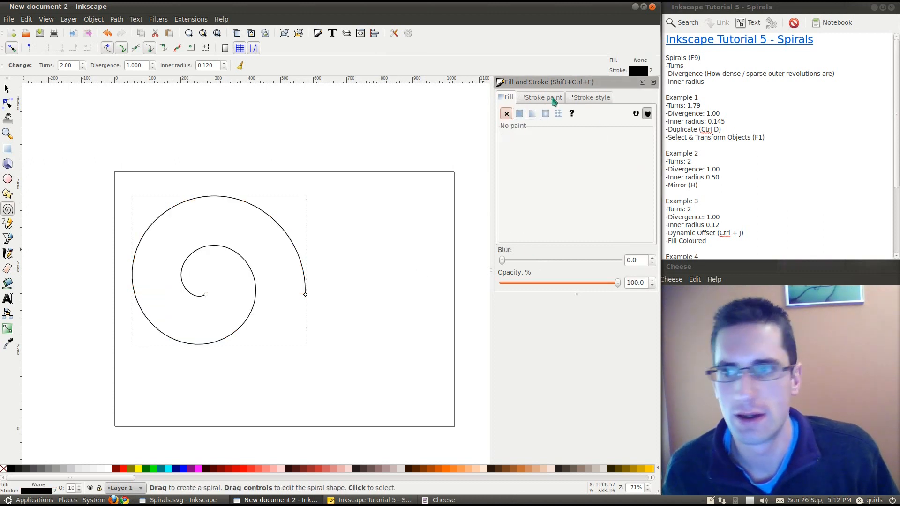
triple_click(67, 66)
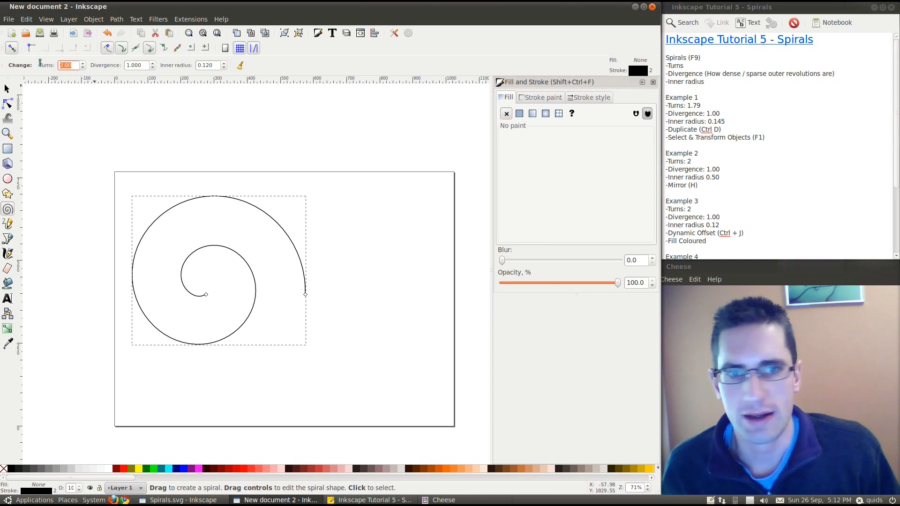
scroll("down", 3)
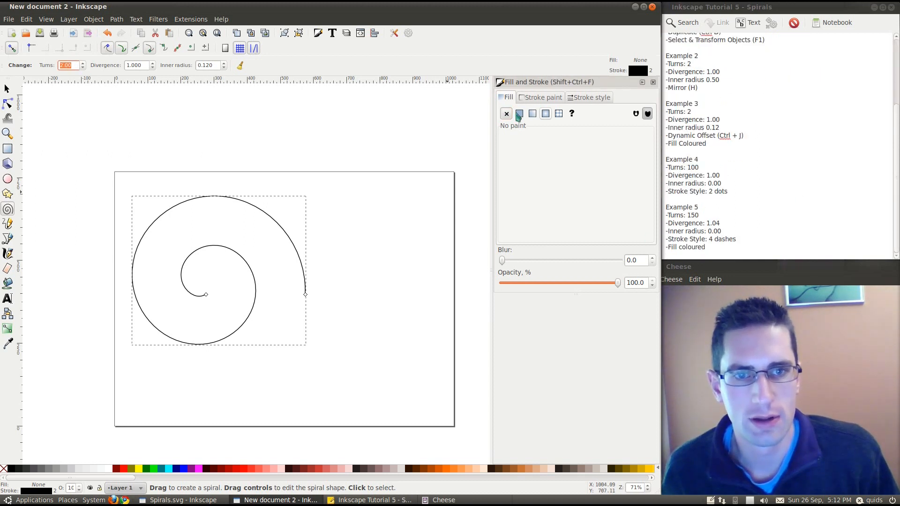
type("100")
left_click(211, 65)
type("0.000")
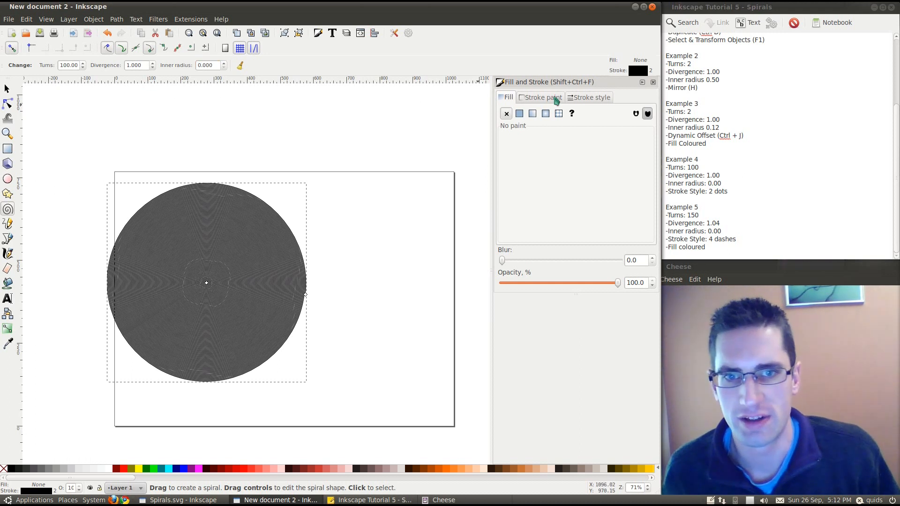
Give the spiral a sparse dotted dash pattern in Stroke style
left_click(592, 97)
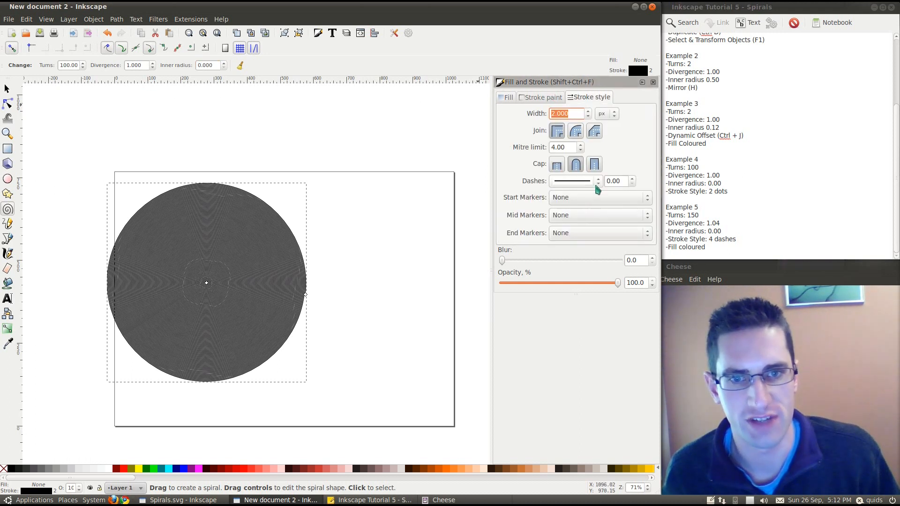
left_click(575, 181)
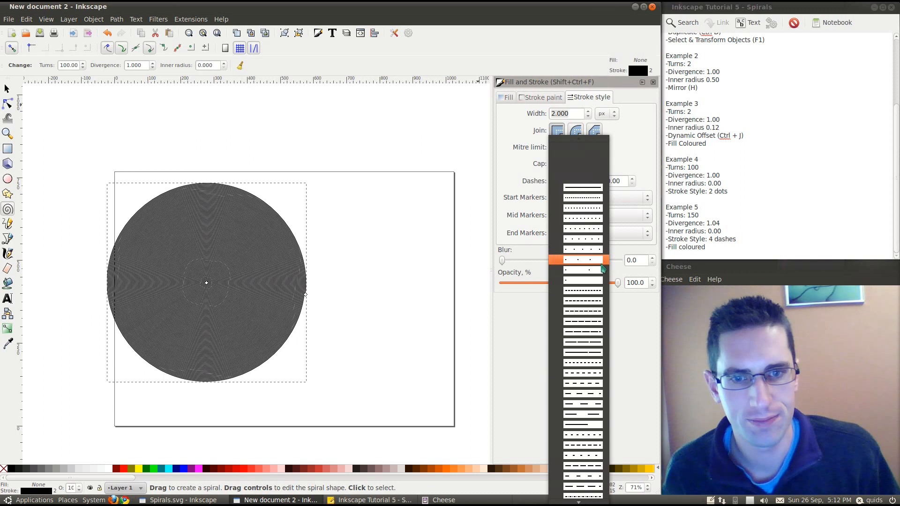
left_click(582, 260)
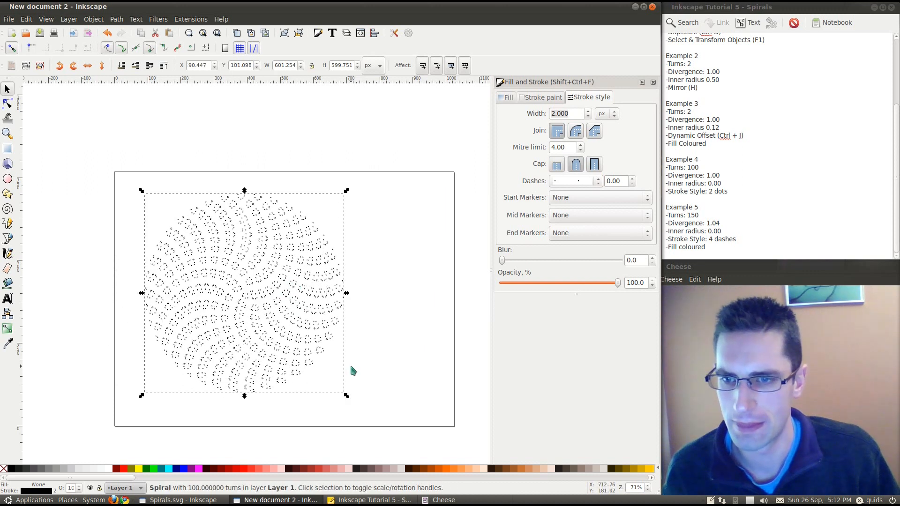
Shrink the dotted 100-turn spiral into a smaller speckled disc and reselect it
left_click_drag(346, 395, 338, 387)
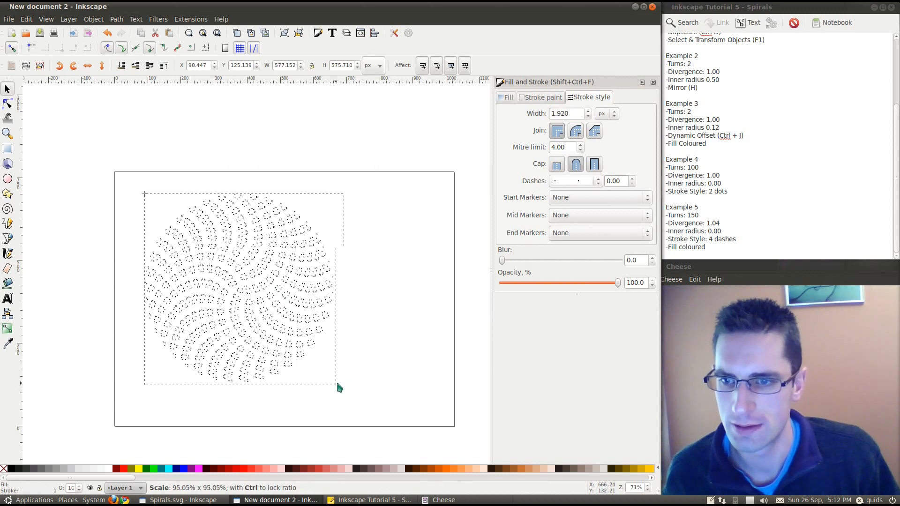
left_click_drag(338, 387, 297, 336)
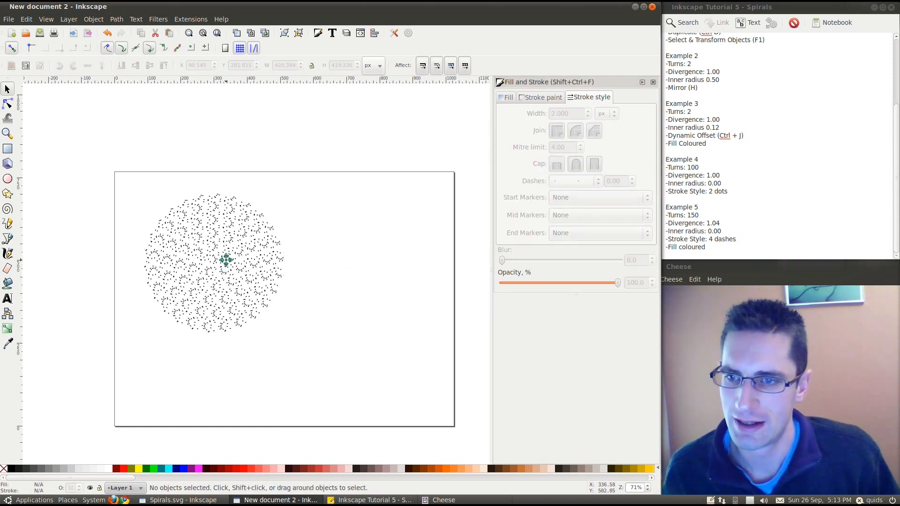
left_click(224, 263)
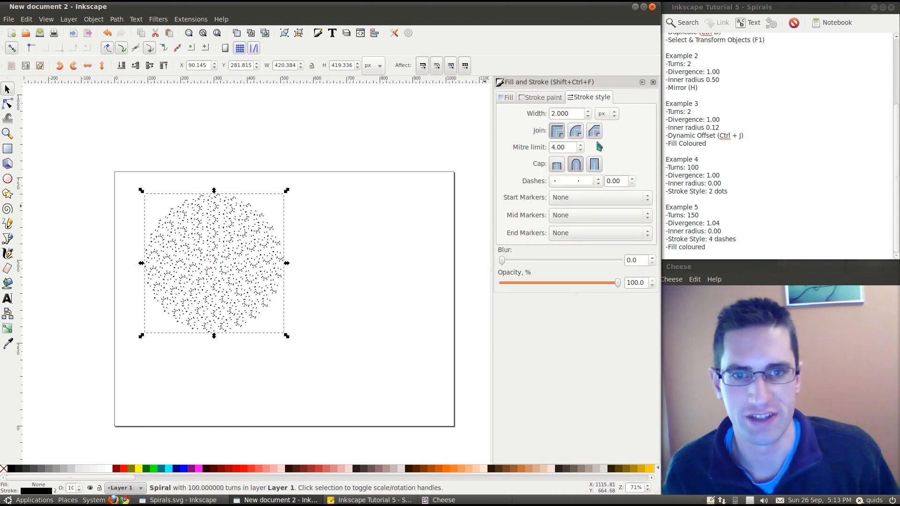
mouse_move(393, 438)
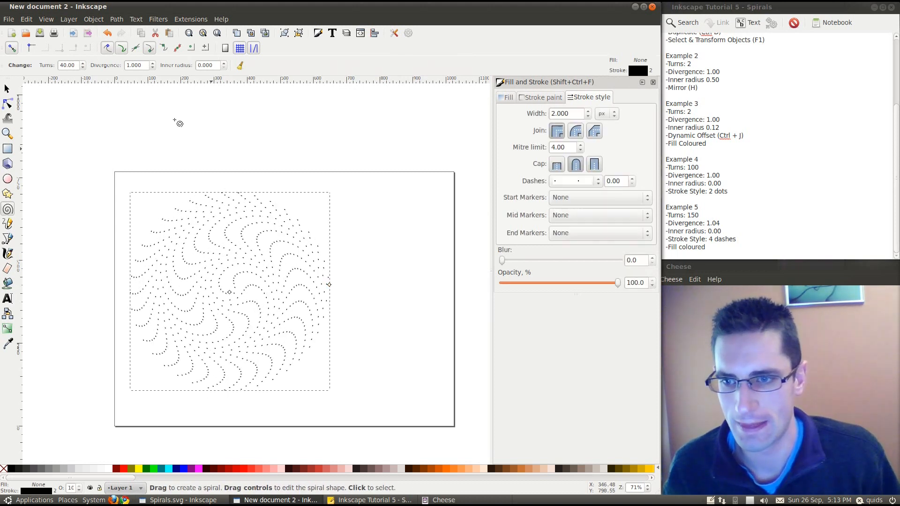
Give the spiral 150 turns and a divergence of 1.040
left_click(66, 65)
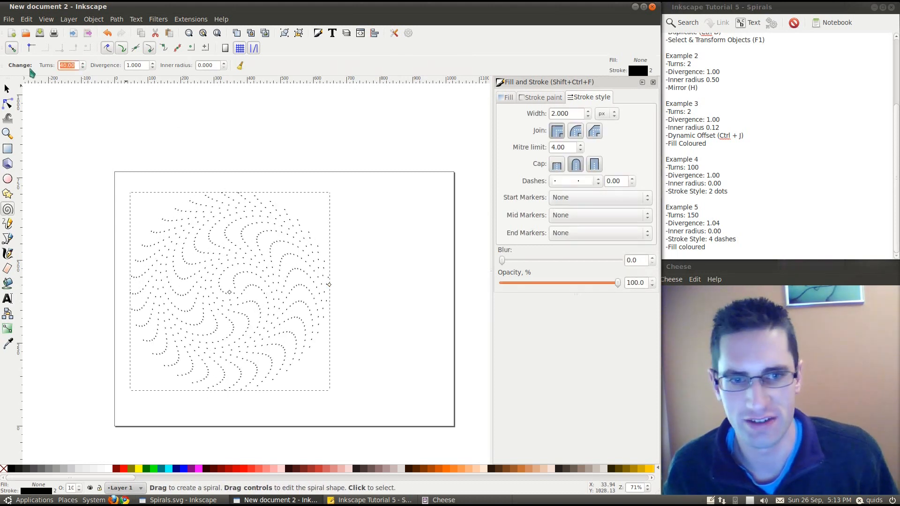
type("150.00")
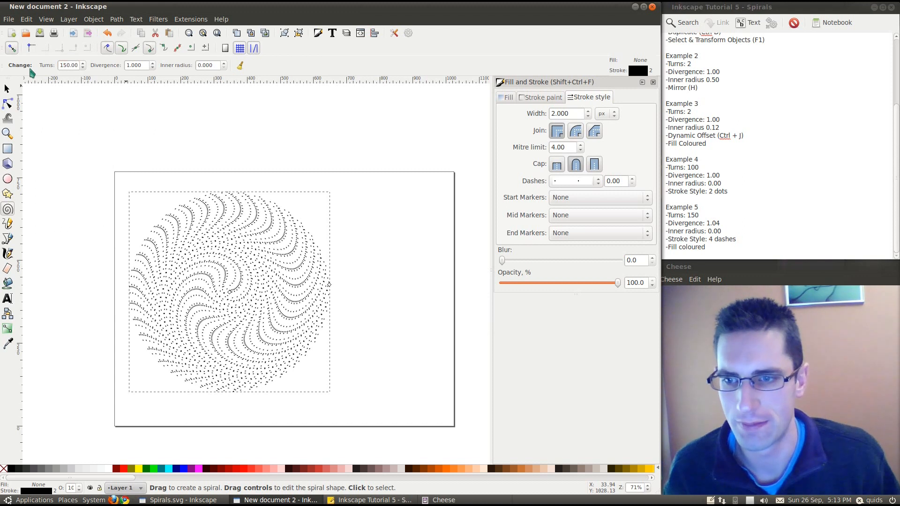
mouse_move(279, 298)
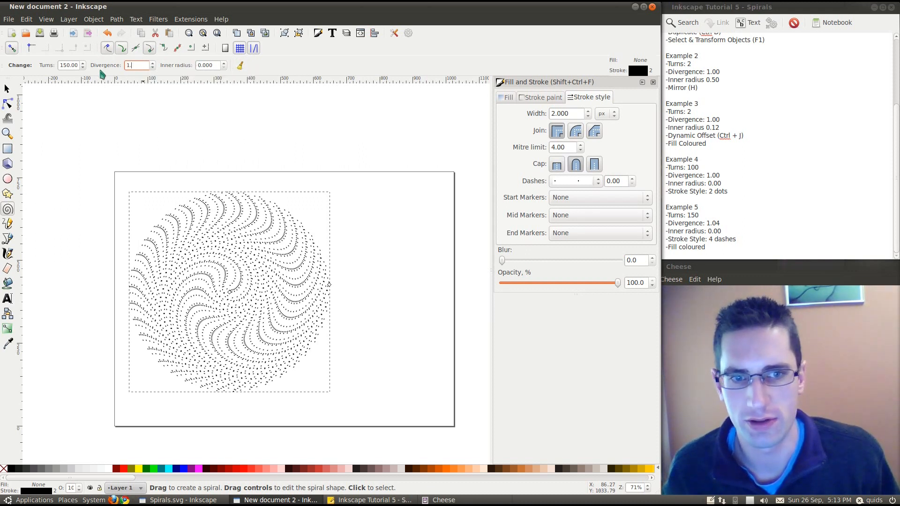
type("1.040")
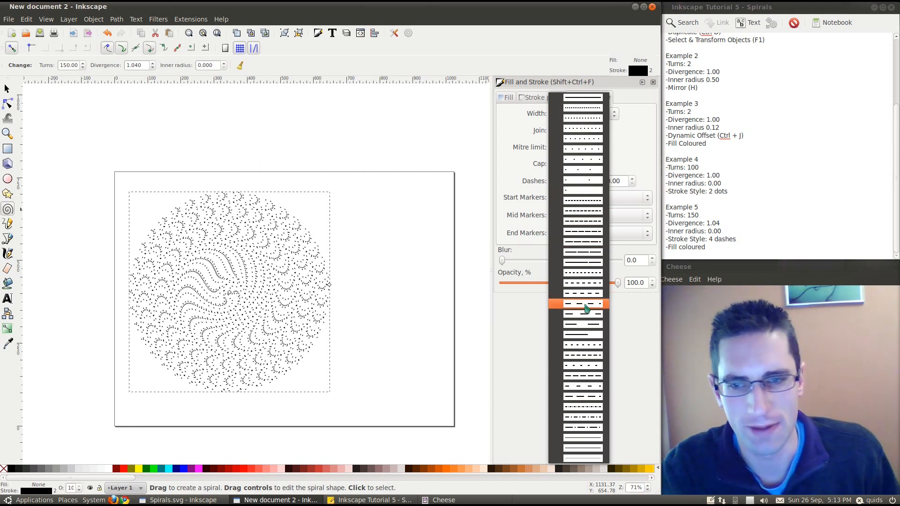
Apply a dashed stroke pattern, turning the spiral into a dense black-and-white disc
left_click(582, 303)
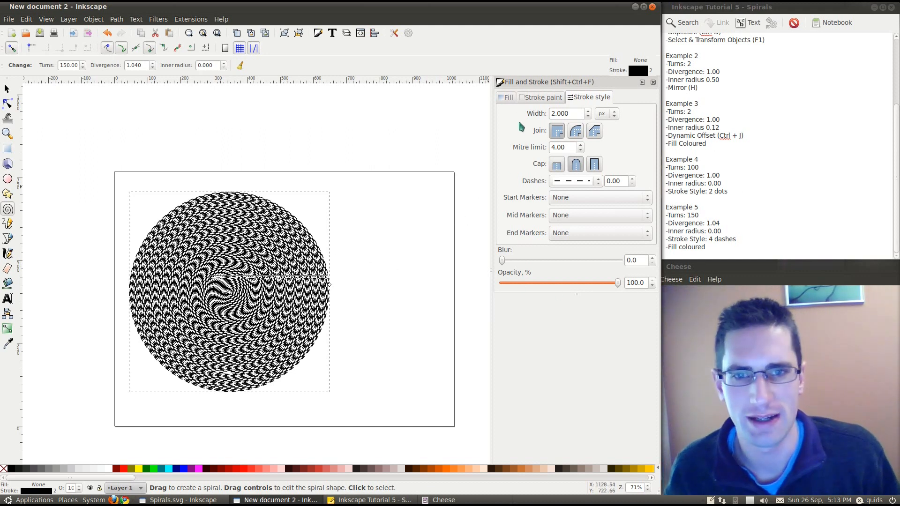
left_click(508, 97)
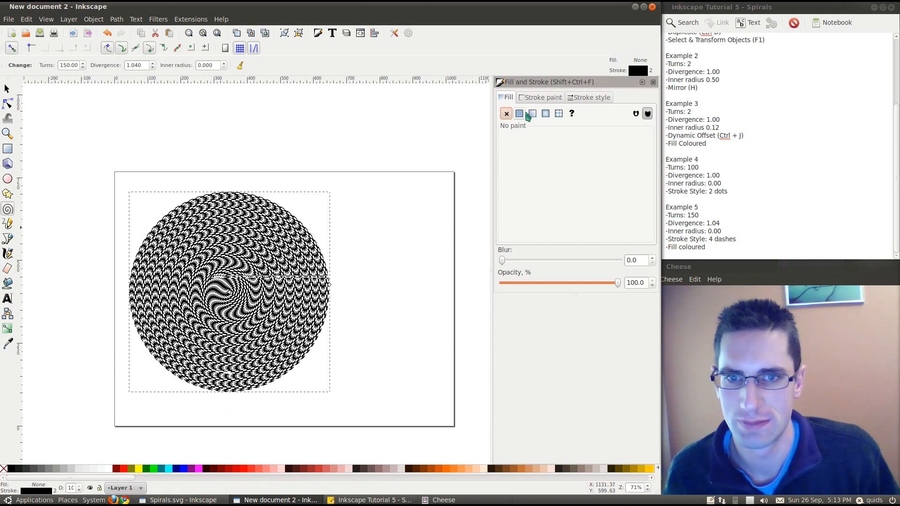
Fill the spiral with a flat colour and adjust the HSL sliders to a reddish orange
left_click(520, 114)
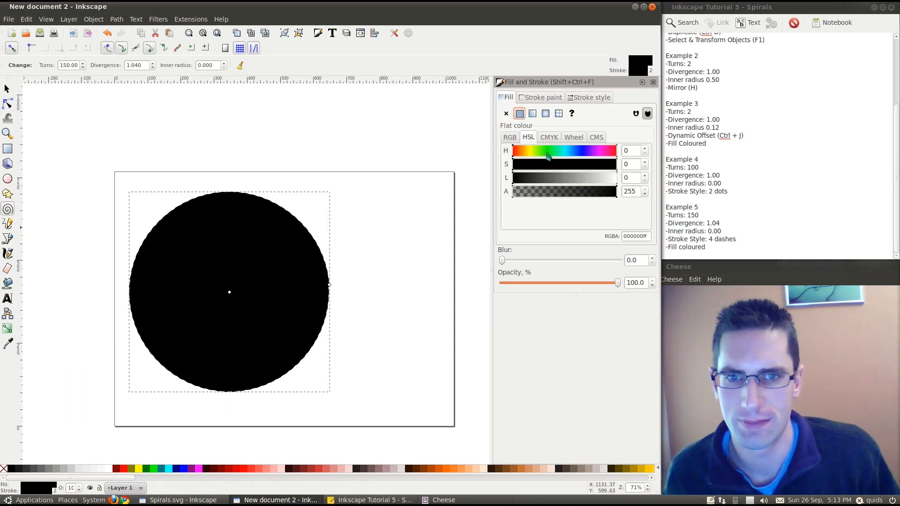
left_click(517, 150)
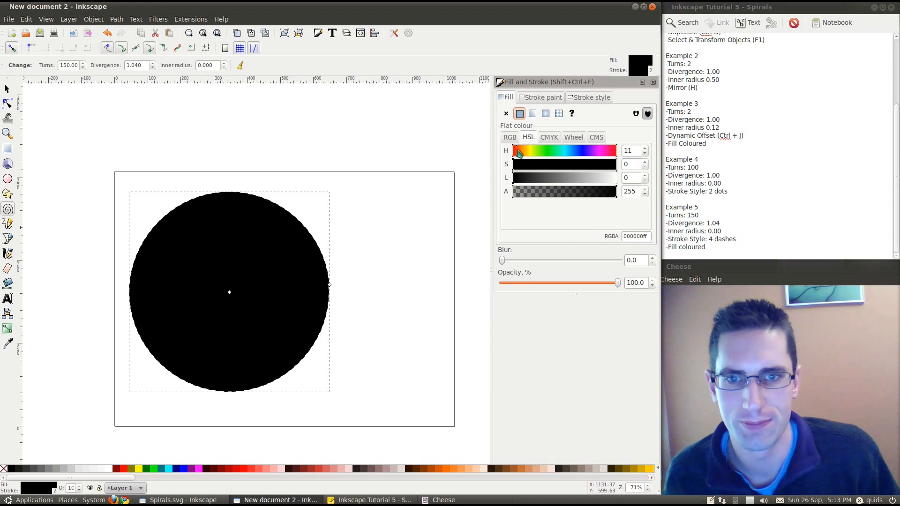
left_click_drag(518, 150, 525, 150)
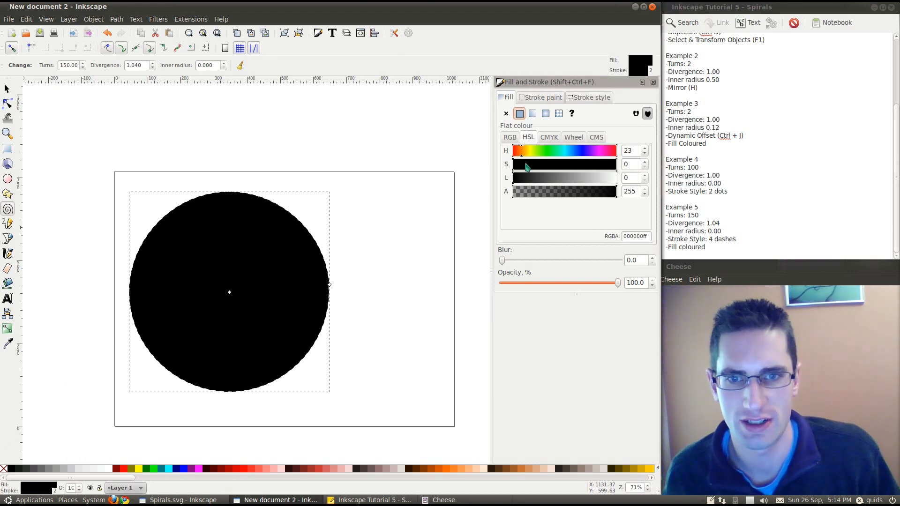
left_click_drag(525, 164, 533, 164)
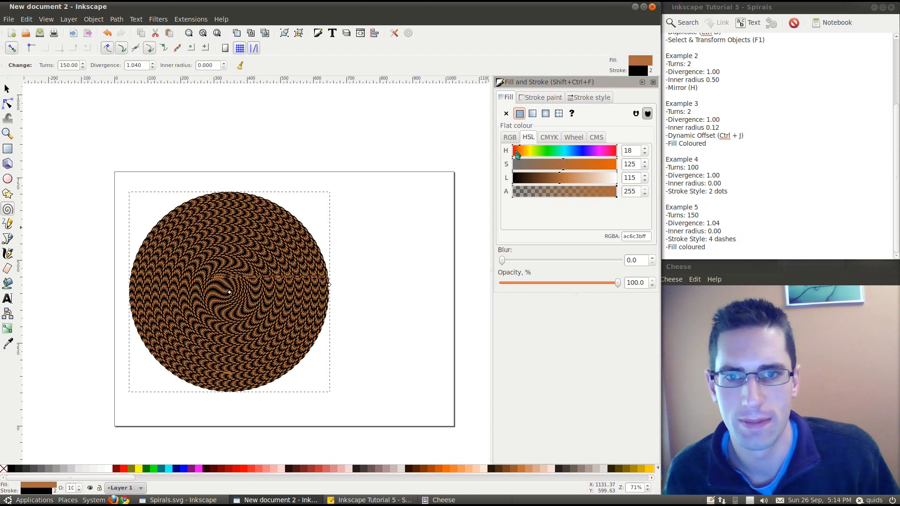
left_click_drag(519, 150, 514, 150)
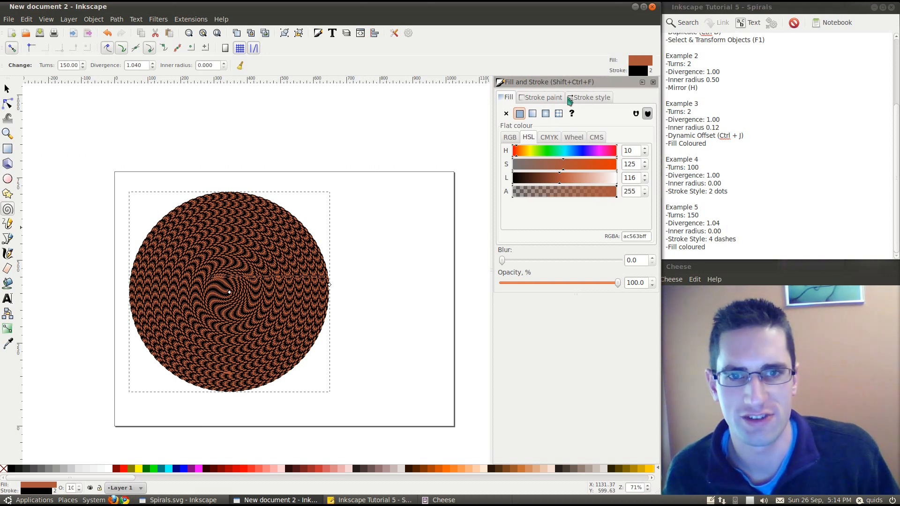
Colour the dashed stroke a dark blue in the Stroke paint settings
left_click(541, 98)
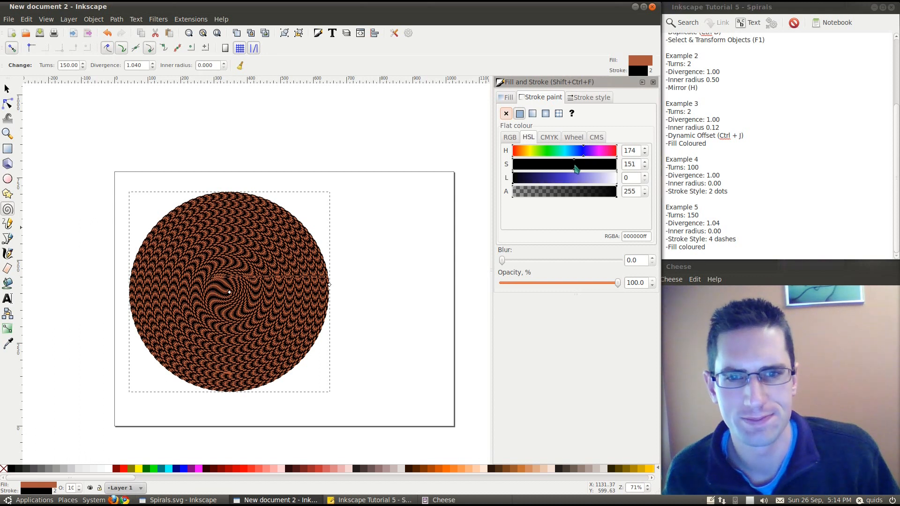
left_click_drag(576, 178, 551, 183)
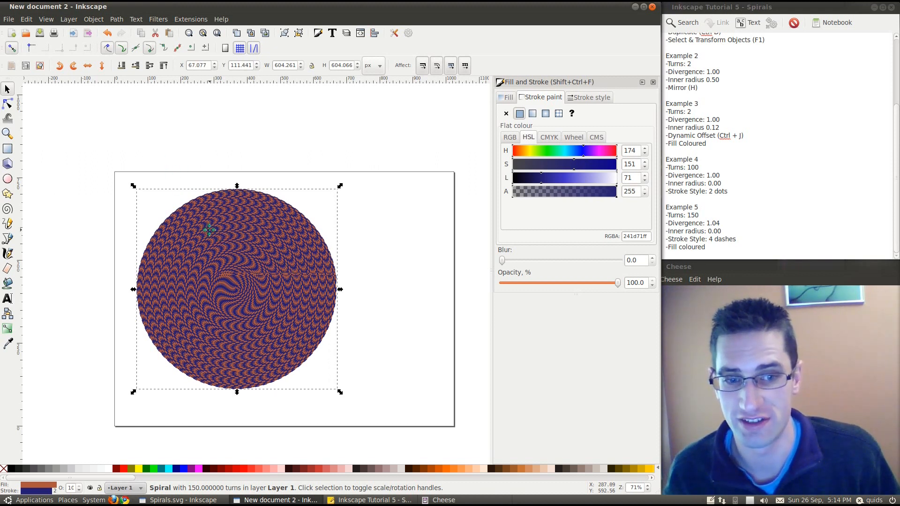
mouse_move(6, 88)
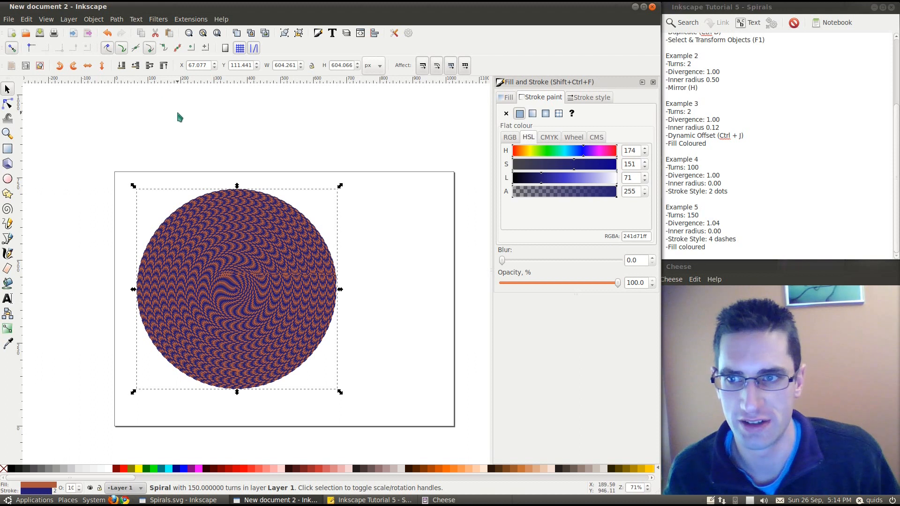
mouse_move(271, 274)
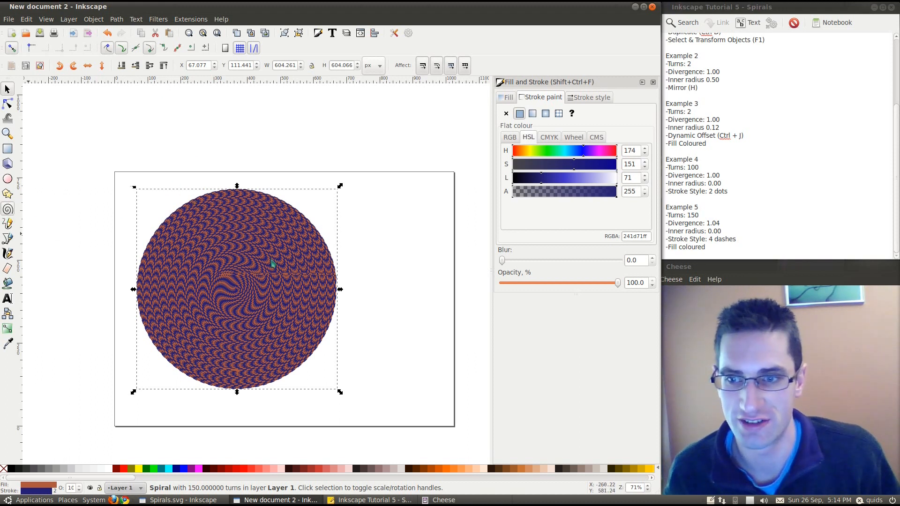